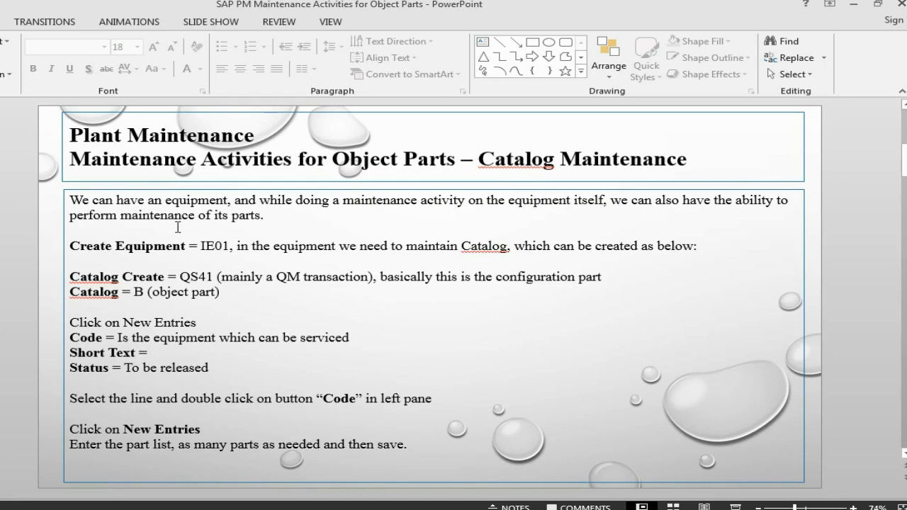
{"action": "mouse_move", "coordinate": [195, 176]}
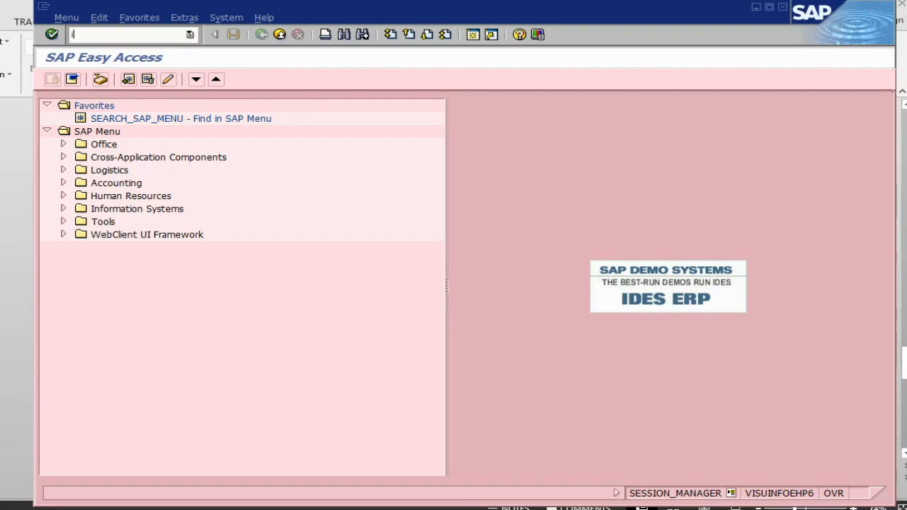
Run IP41 and choose plan category PN Maintenance Notification
{"action": "type", "text": "ip41"}
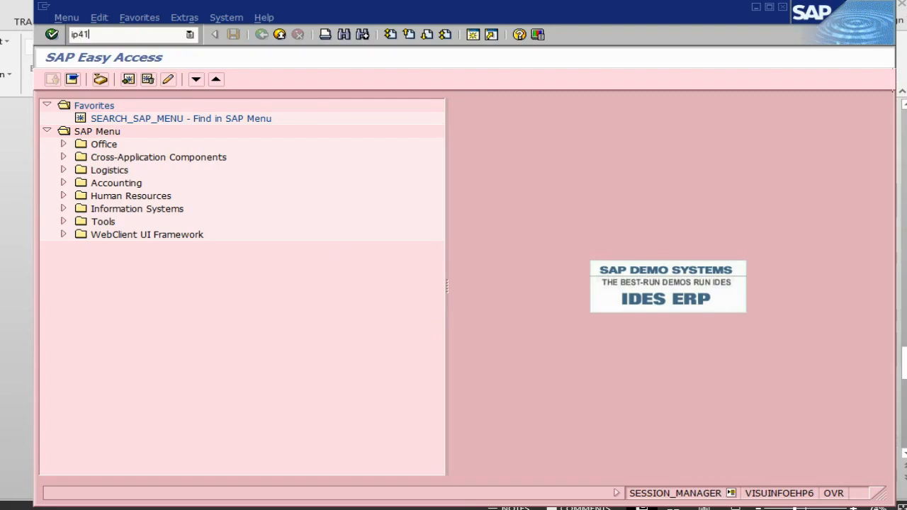
{"action": "key", "text": "Enter"}
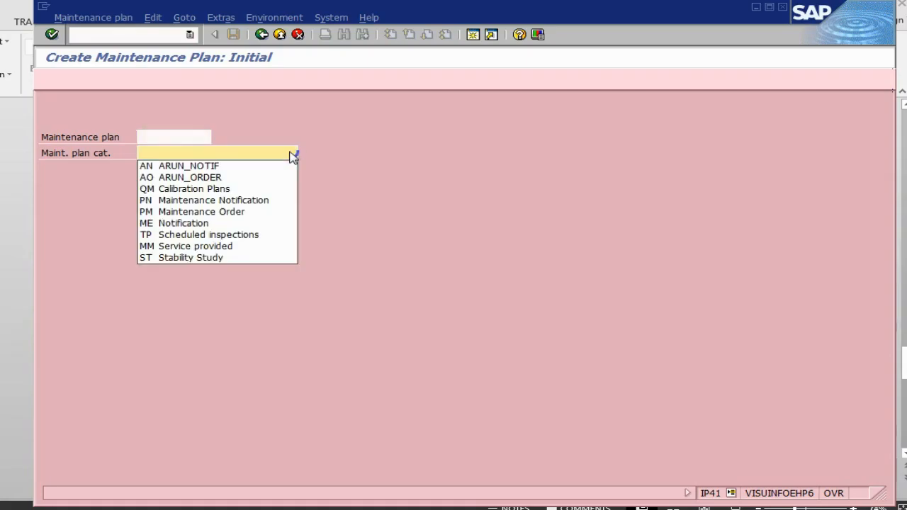
{"action": "left_click", "coordinate": [213, 200]}
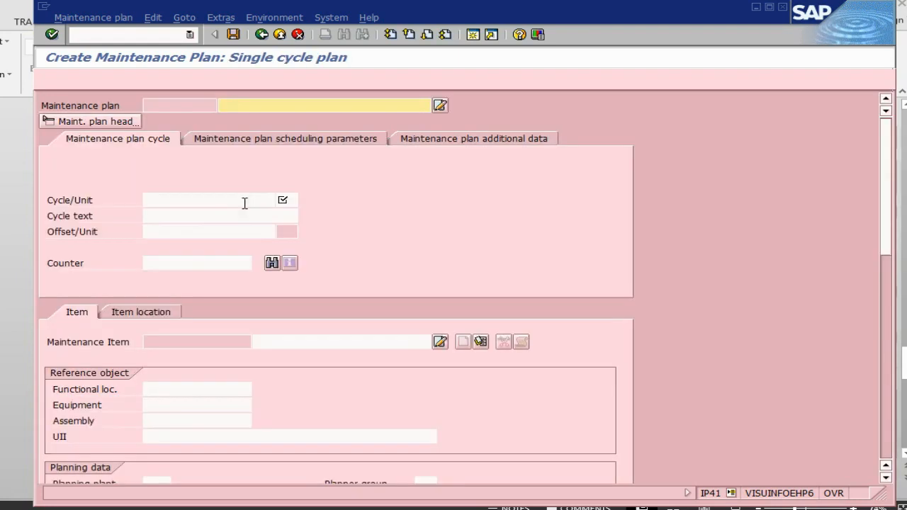
Name the plan 'maintenance of fan' with cycle 30 d and cycle text monthly
{"action": "type", "text": "maintenance o"}
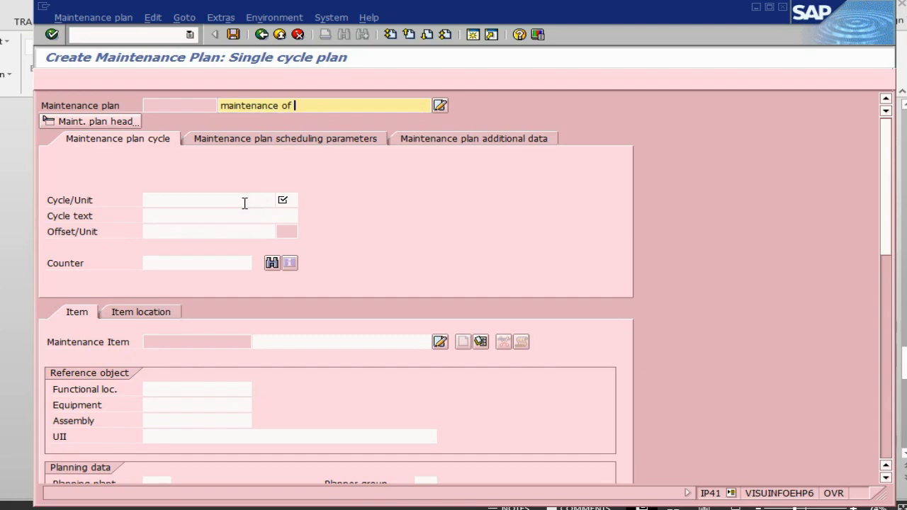
{"action": "type", "text": "fan"}
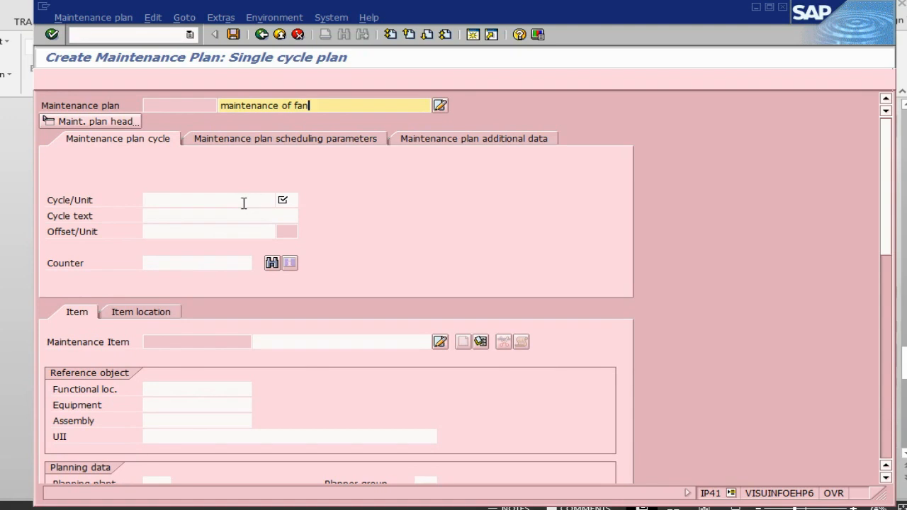
{"action": "type", "text": "30"}
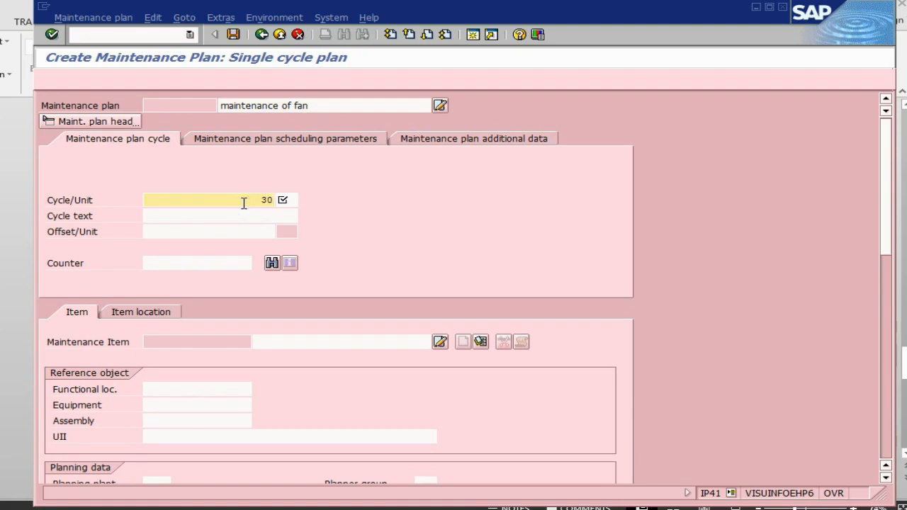
{"action": "type", "text": "d"}
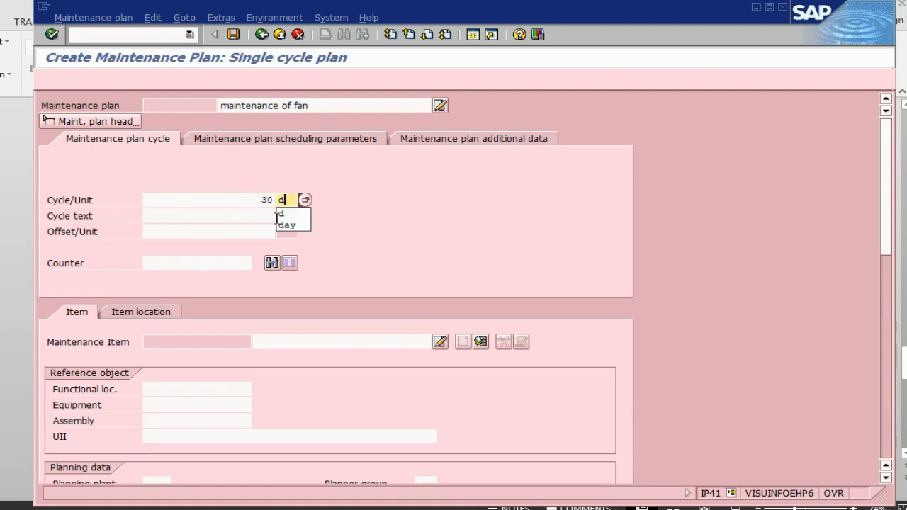
{"action": "type", "text": "m"}
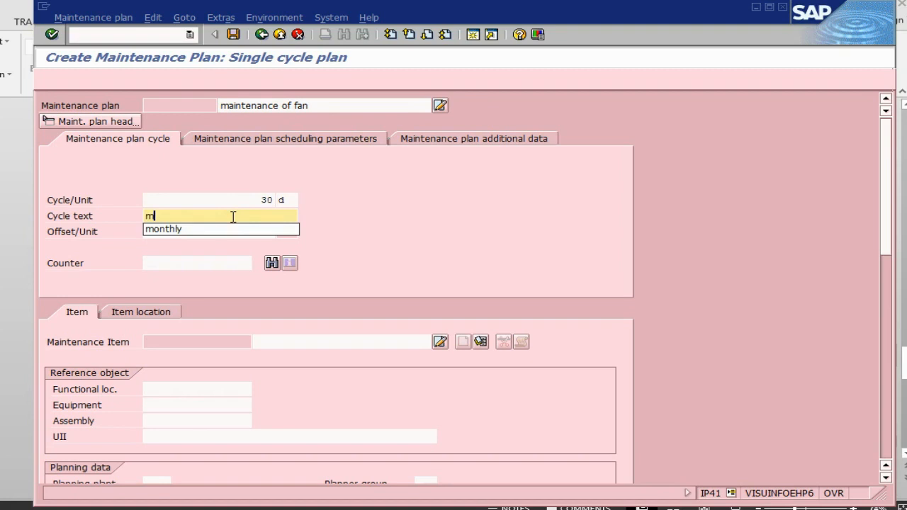
{"action": "left_click", "coordinate": [163, 230]}
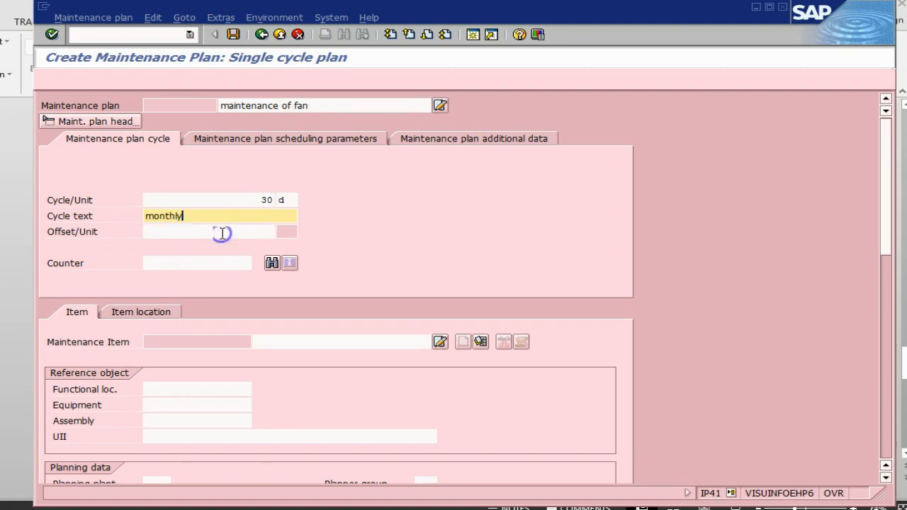
Enter equipment FAN, planning plant 1000 and main work centre LATHEM1 for the item
{"action": "scroll", "scroll_direction": "down", "scroll_amount": 3}
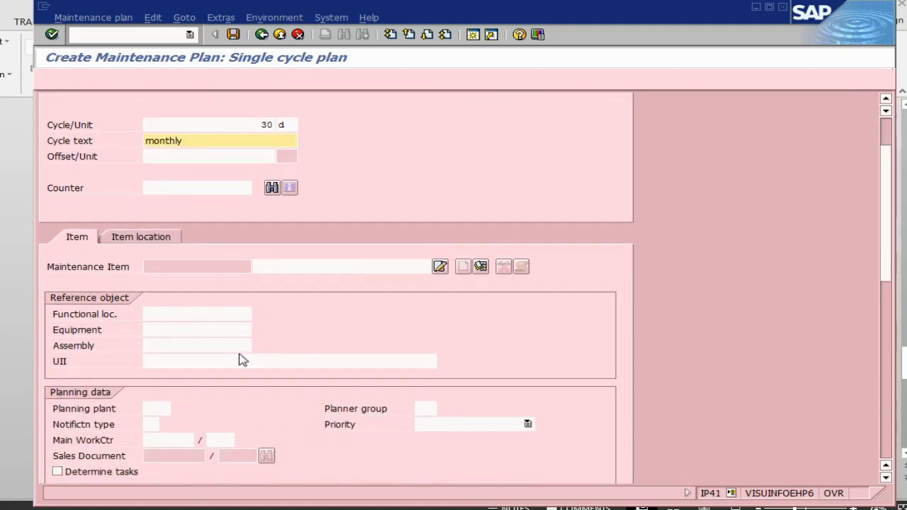
{"action": "left_click", "coordinate": [197, 329]}
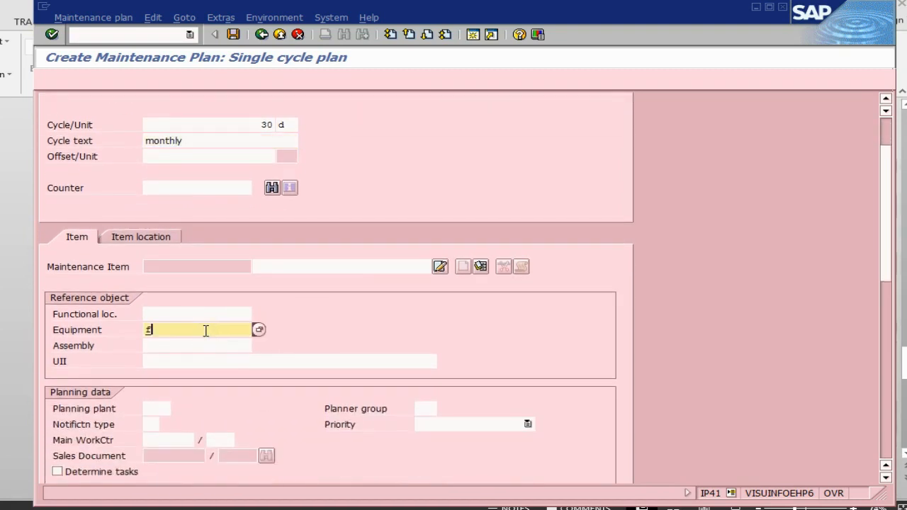
{"action": "type", "text": "fan"}
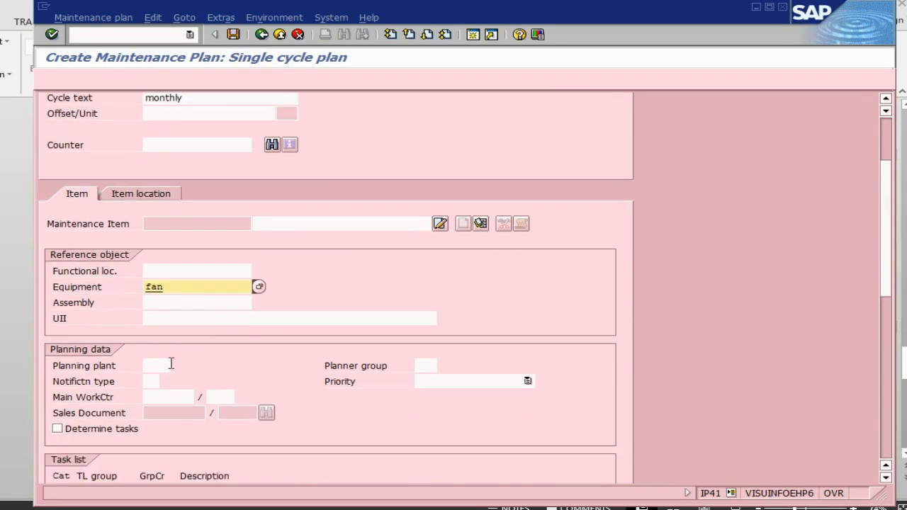
{"action": "type", "text": "1000"}
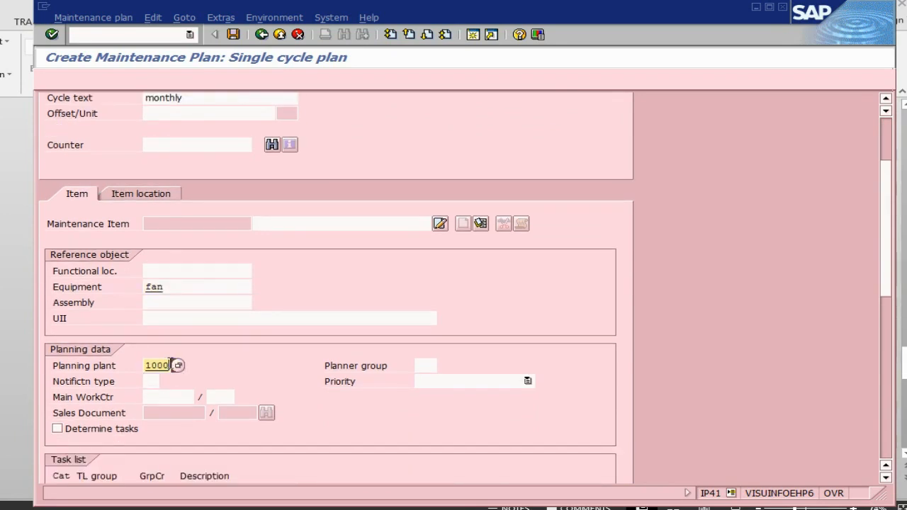
{"action": "left_click", "coordinate": [167, 397]}
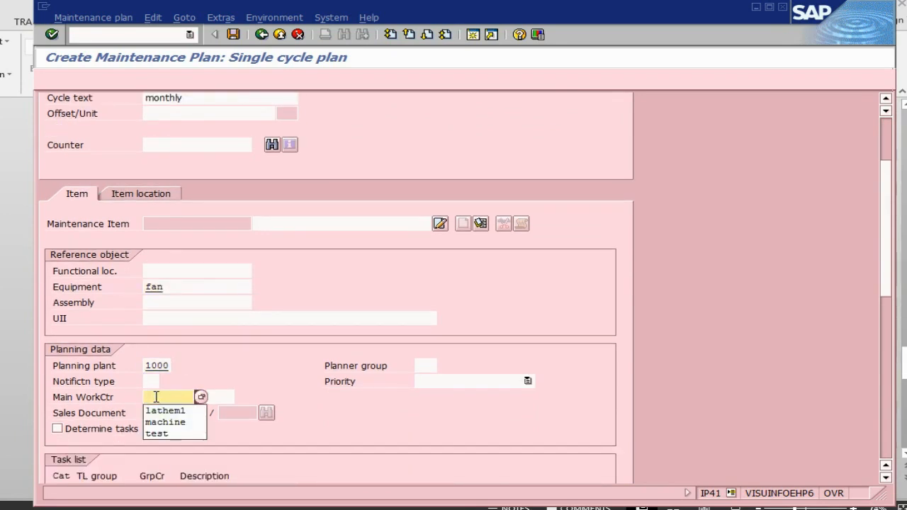
{"action": "left_click", "coordinate": [164, 411]}
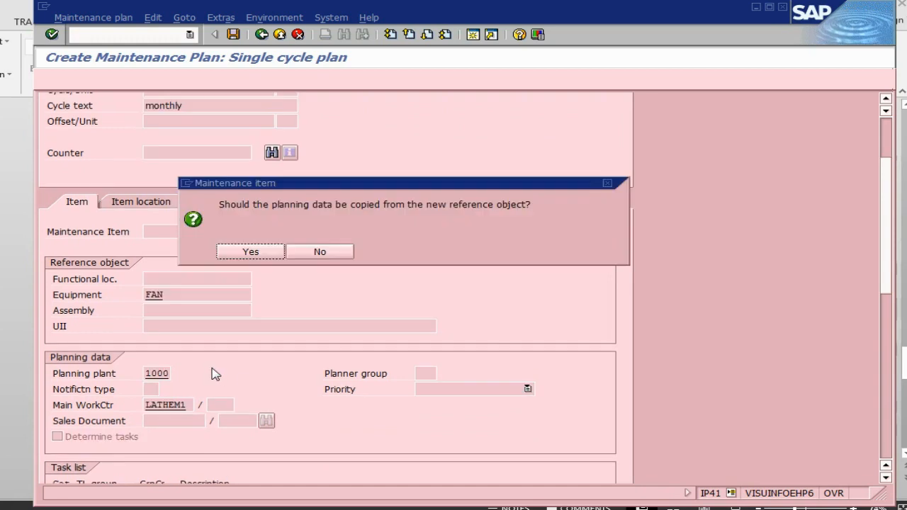
Accept copying planning data from FAN, set notification type M1 and priority 2 High
{"action": "left_click", "coordinate": [249, 253]}
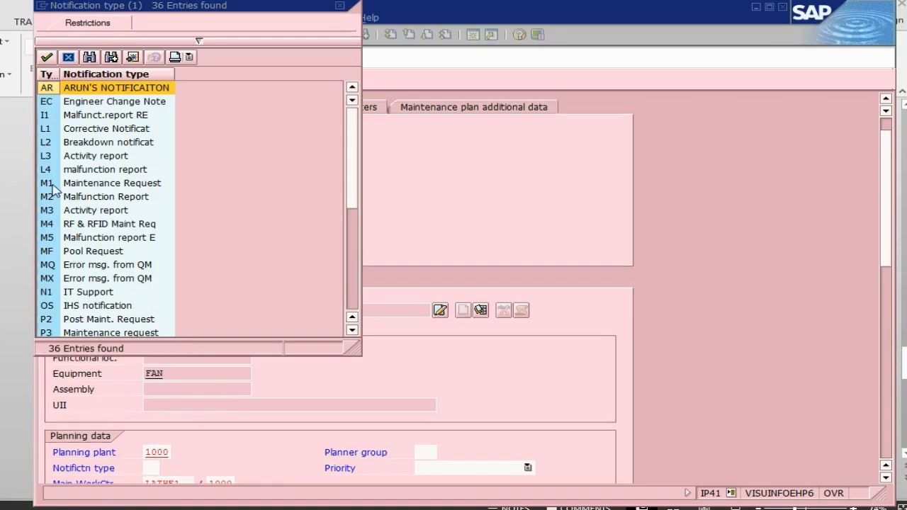
{"action": "double_click", "coordinate": [45, 183]}
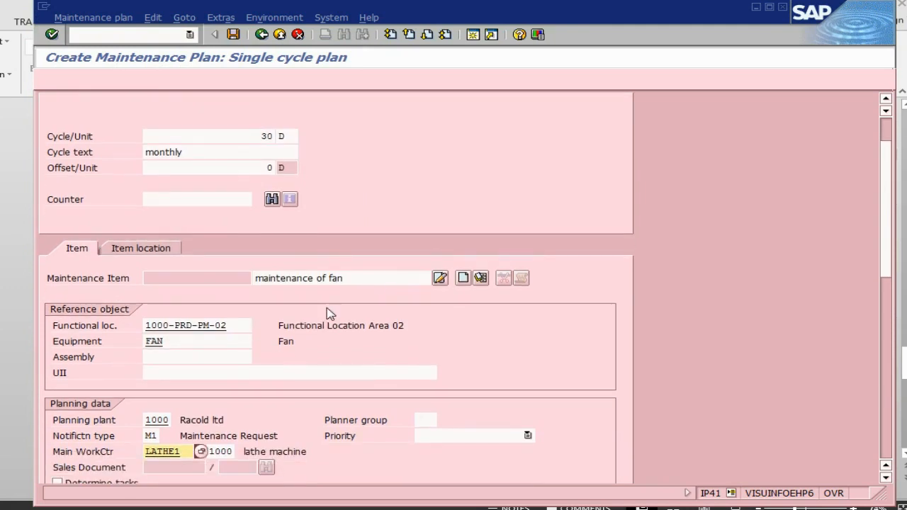
{"action": "scroll", "scroll_direction": "down", "scroll_amount": 3}
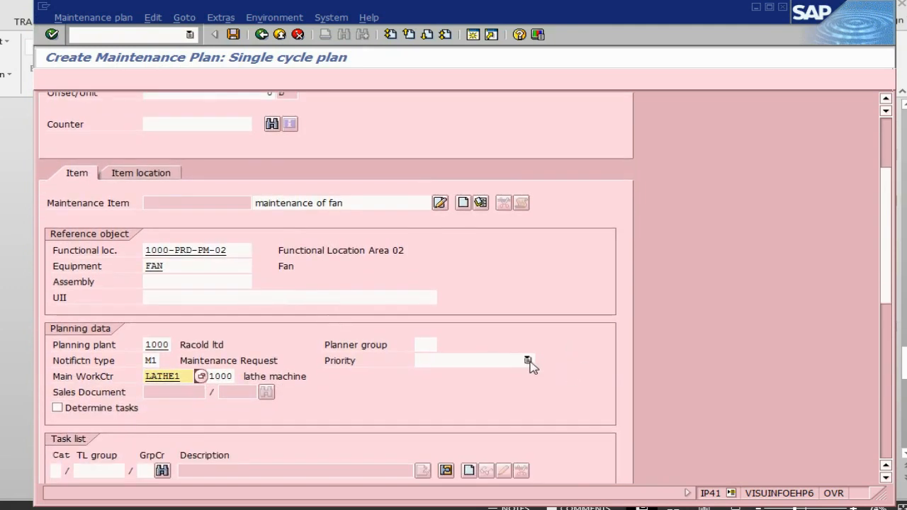
{"action": "left_click", "coordinate": [527, 362]}
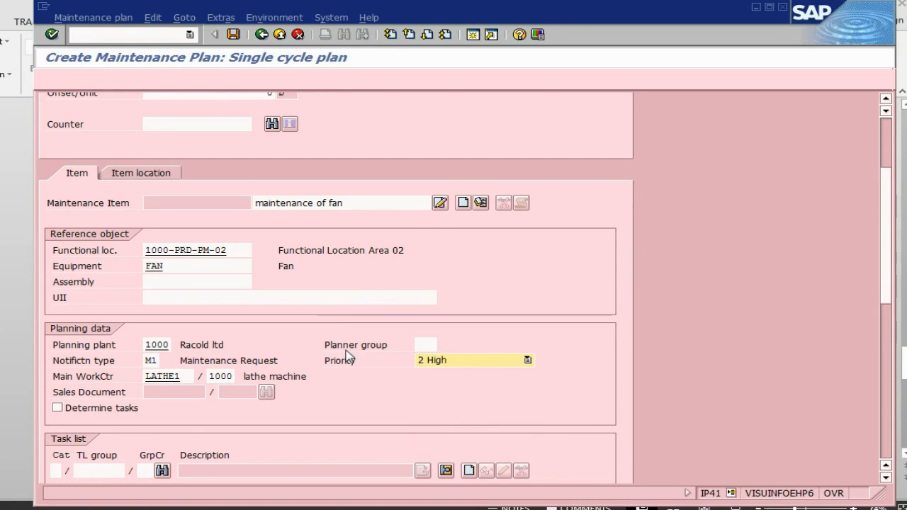
{"action": "mouse_move", "coordinate": [234, 451]}
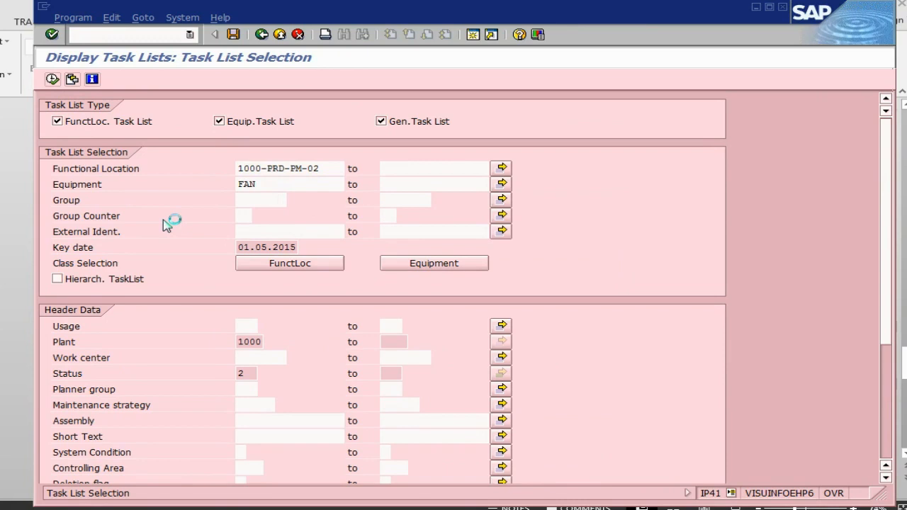
Search task lists for equipment FAN and assign the found task list to the item
{"action": "left_click", "coordinate": [51, 80]}
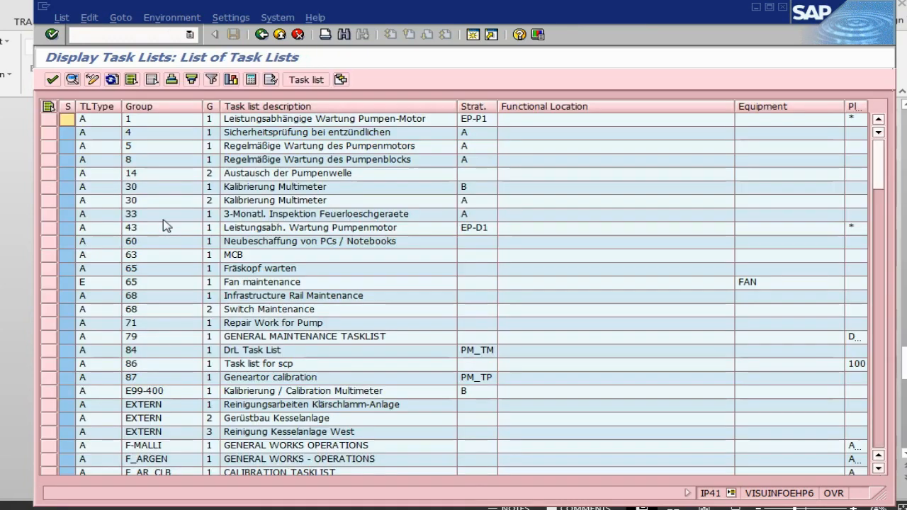
{"action": "mouse_move", "coordinate": [182, 236]}
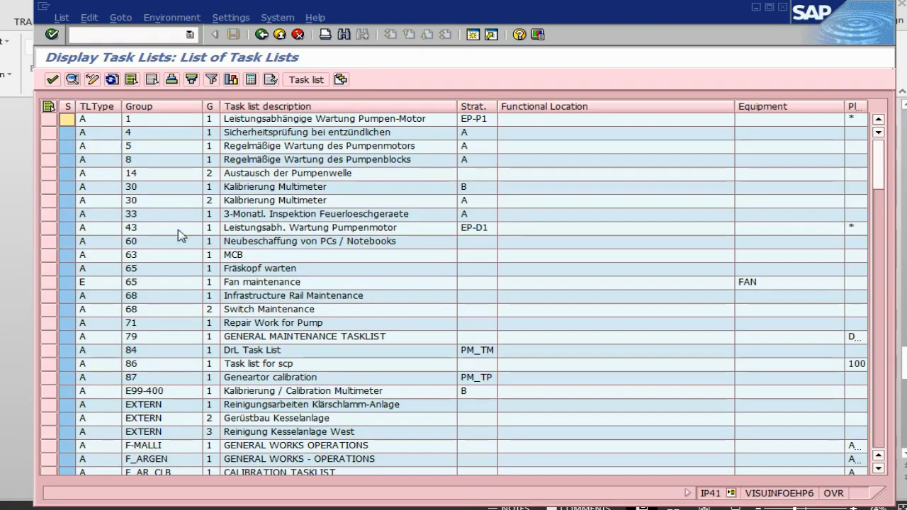
{"action": "double_click", "coordinate": [261, 282]}
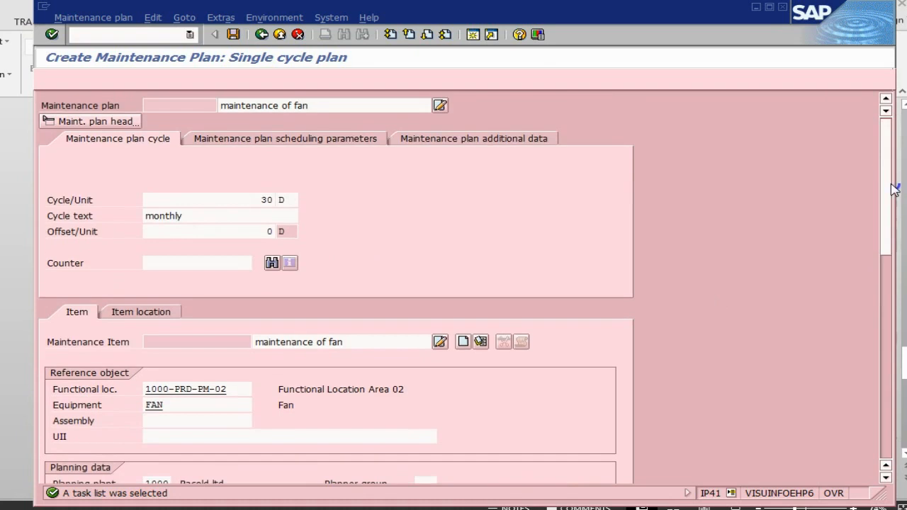
Set call horizon 100% in scheduling parameters and accept cycle start 01.05.2015
{"action": "left_click", "coordinate": [285, 139]}
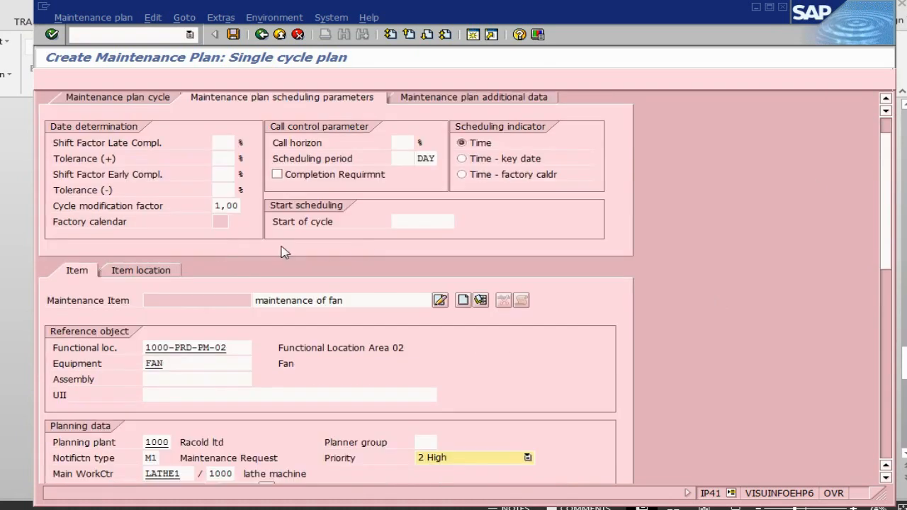
{"action": "type", "text": "100"}
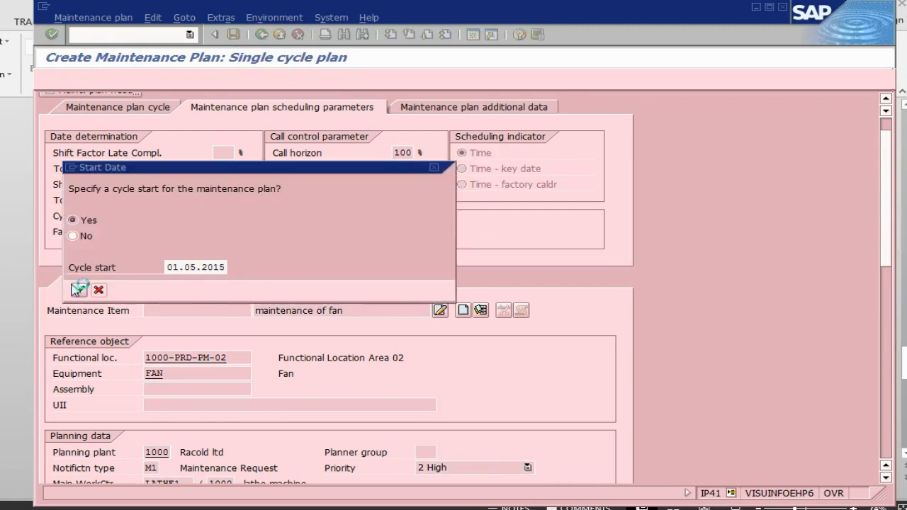
{"action": "left_click", "coordinate": [77, 289]}
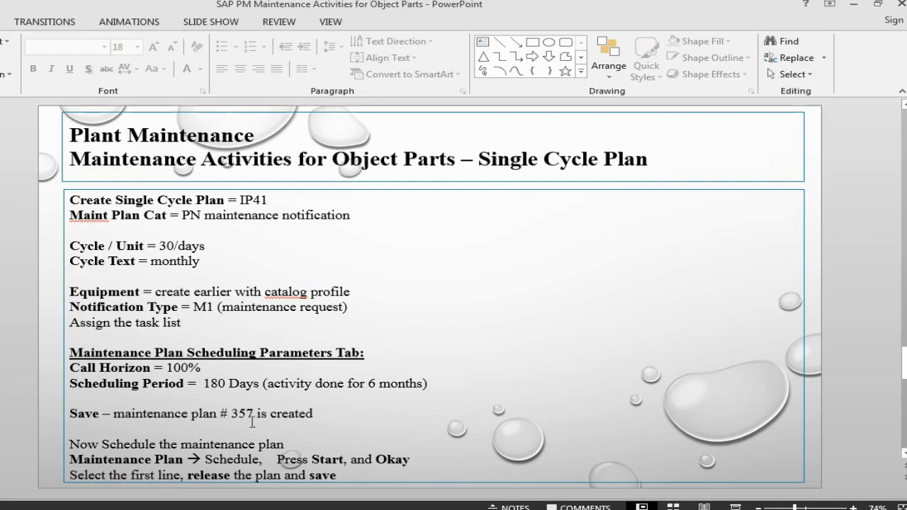
Show the Single Cycle Plan slide noting maintenance plan 358
{"action": "left_click", "coordinate": [252, 414]}
{"action": "type", "text": "8"}
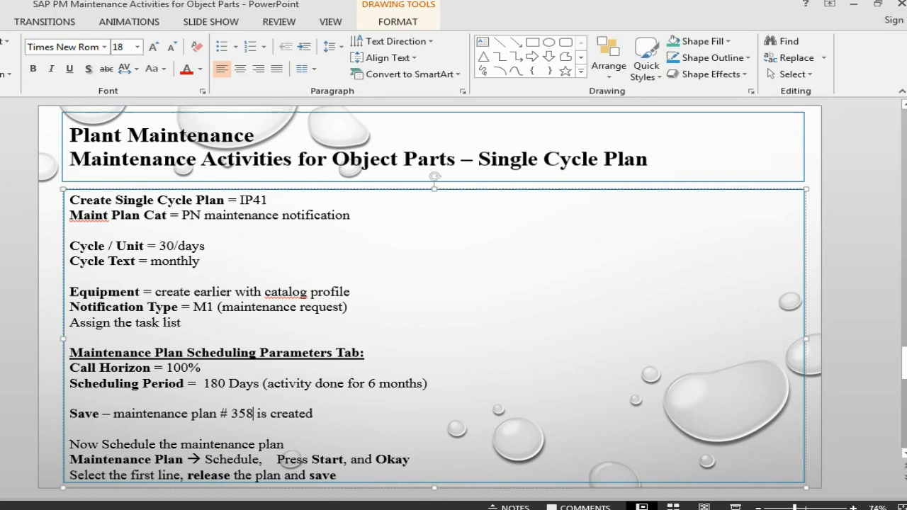
{"action": "mouse_move", "coordinate": [216, 404]}
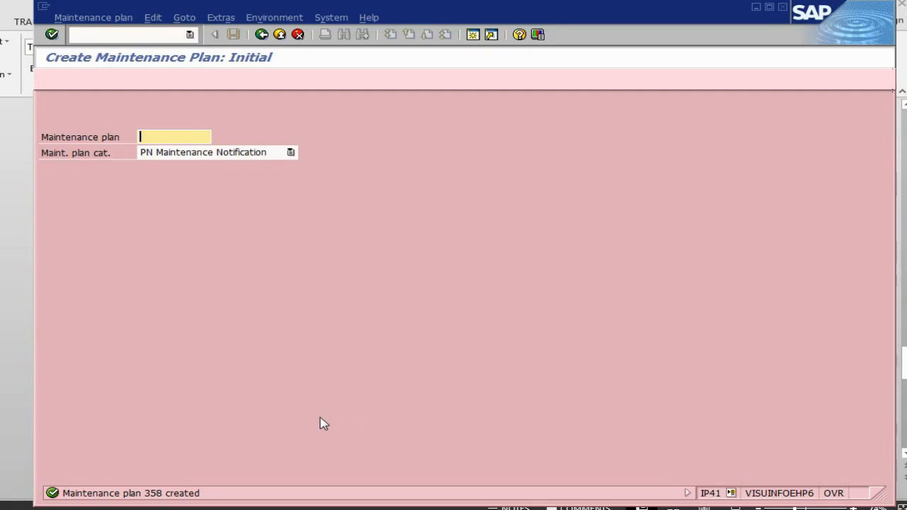
Choose Maintenance plan > Schedule to open scheduling for plan 358
{"action": "left_click", "coordinate": [93, 17]}
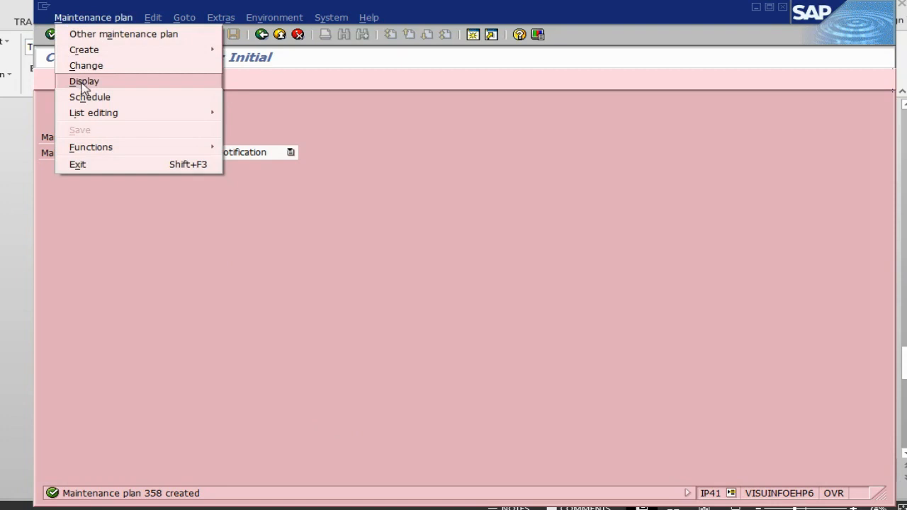
{"action": "left_click", "coordinate": [89, 97]}
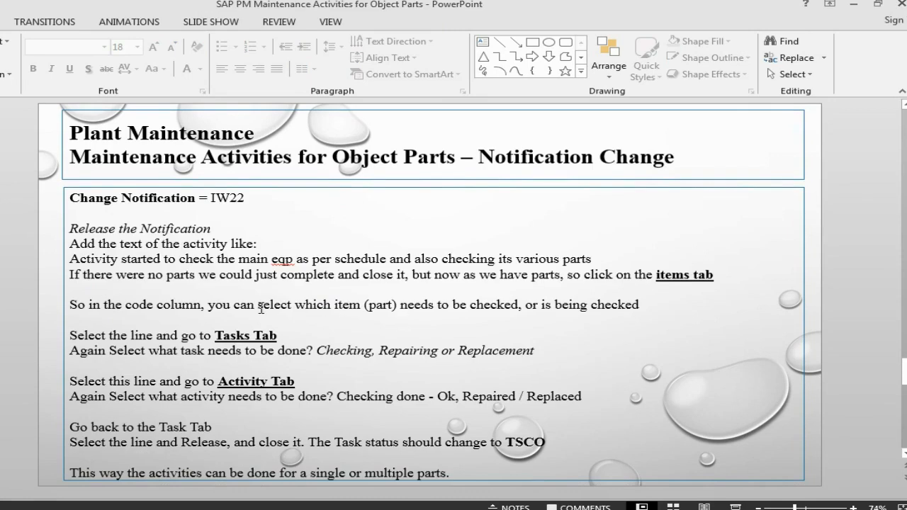
{"action": "mouse_move", "coordinate": [261, 307]}
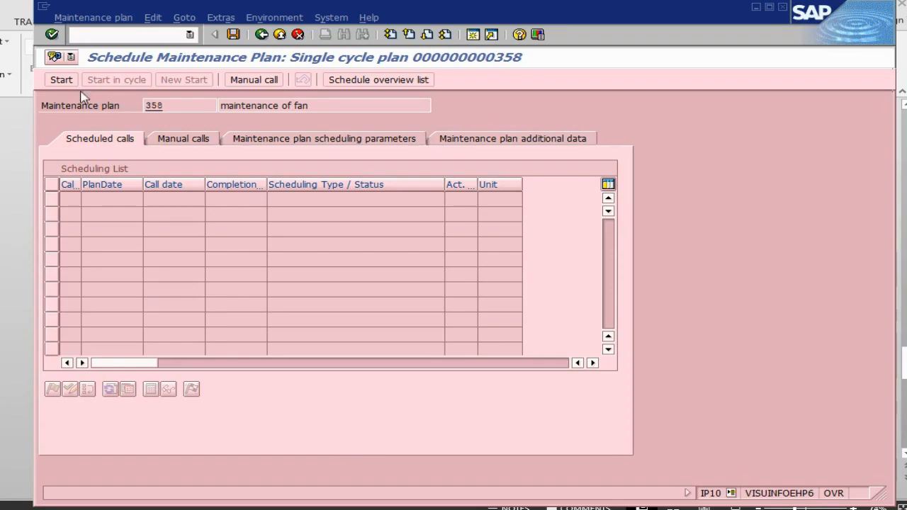
Start the cycle on 01.05.2015 and select the first scheduled call for release
{"action": "left_click", "coordinate": [60, 79]}
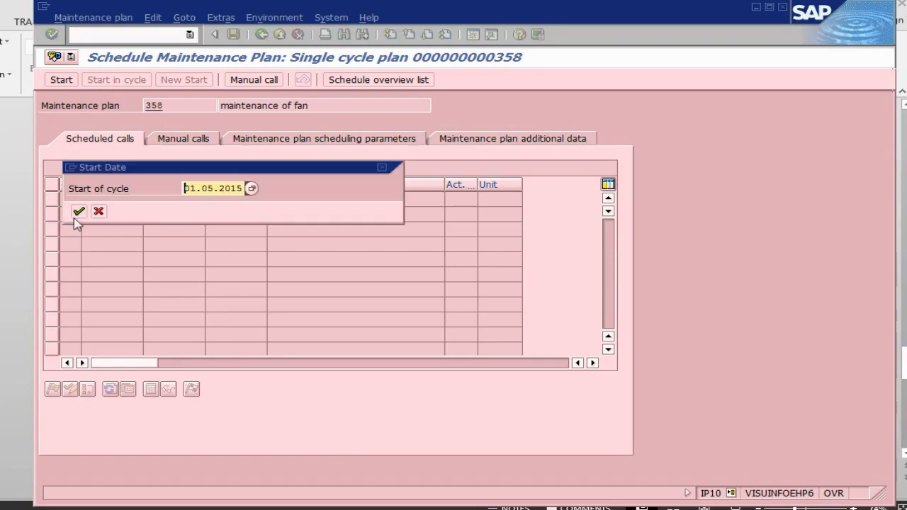
{"action": "left_click", "coordinate": [79, 212]}
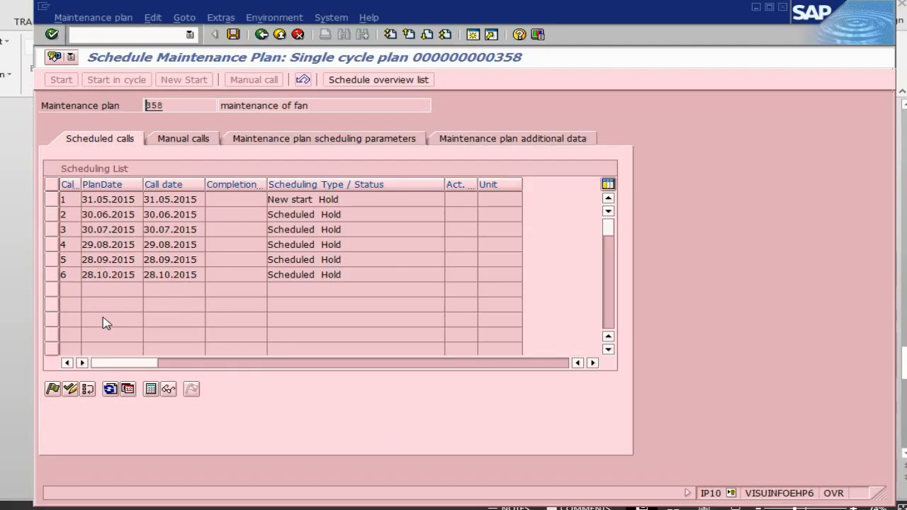
{"action": "mouse_move", "coordinate": [54, 207]}
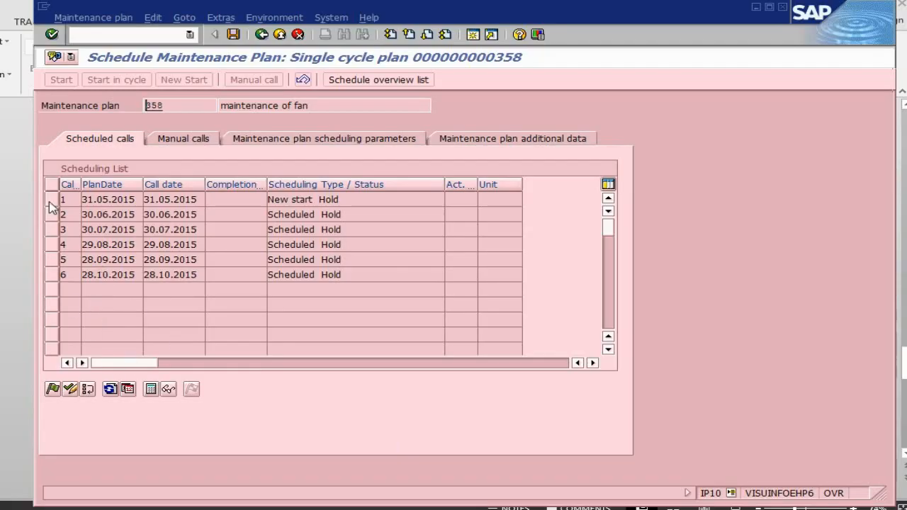
{"action": "left_click", "coordinate": [52, 198]}
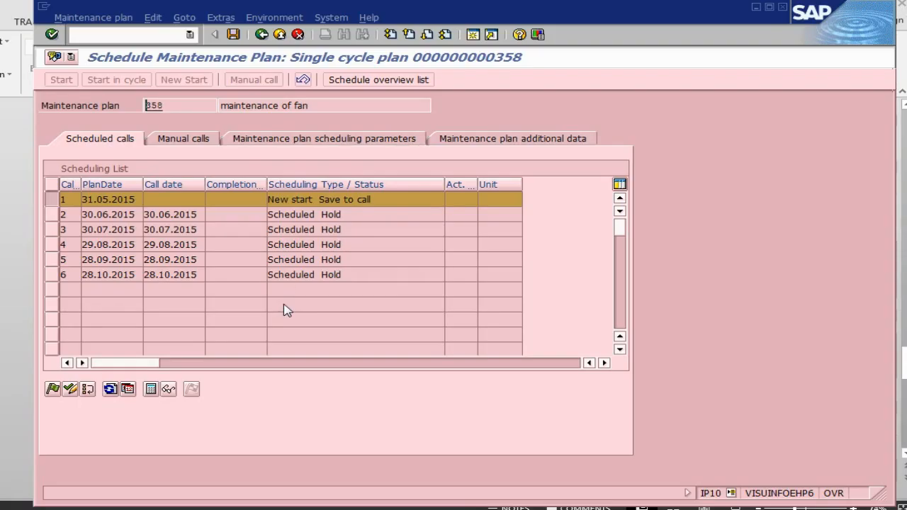
{"action": "mouse_move", "coordinate": [331, 276]}
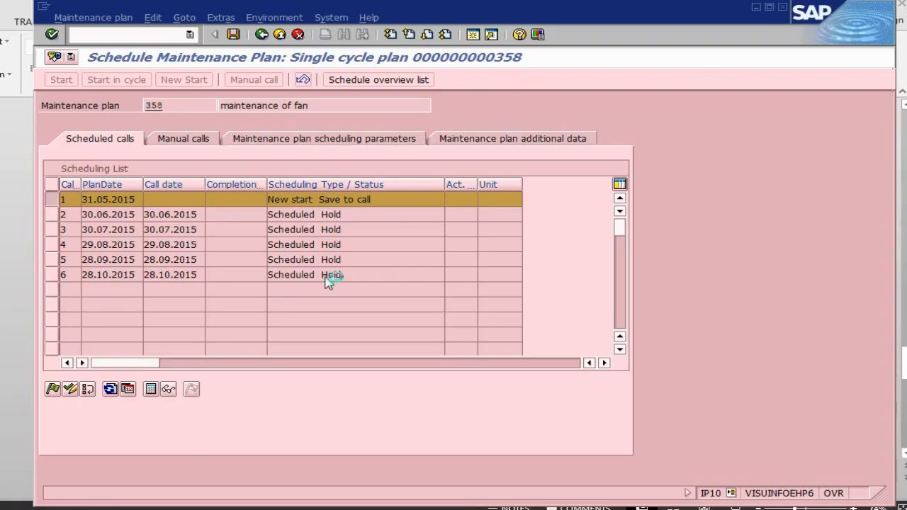
{"action": "mouse_move", "coordinate": [247, 278]}
{"action": "type", "text": "/"}
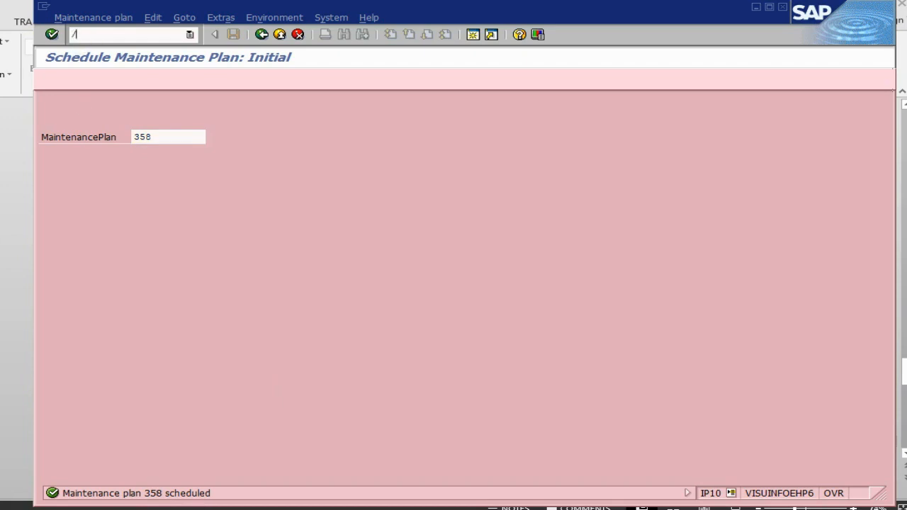
Go to IW22 via /niw22 and load notification 10002179, retrying after the lock message
{"action": "type", "text": "niw22"}
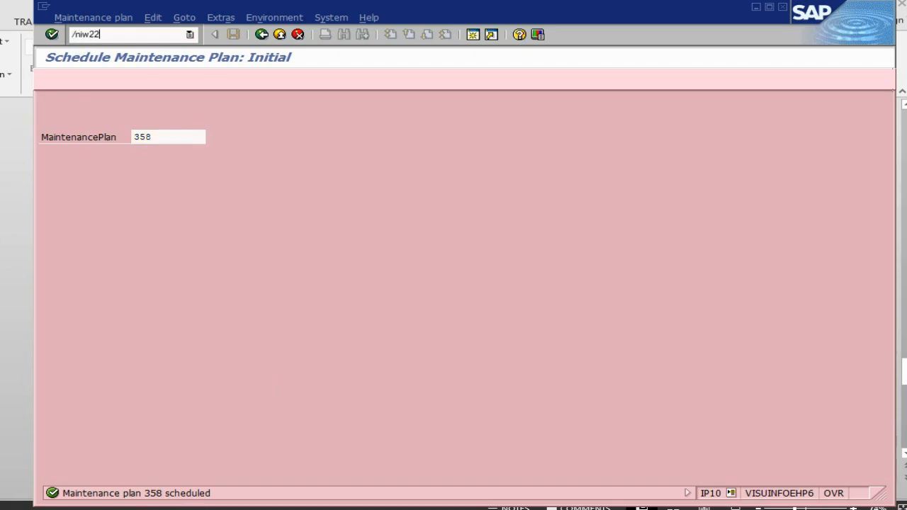
{"action": "left_click", "coordinate": [128, 34]}
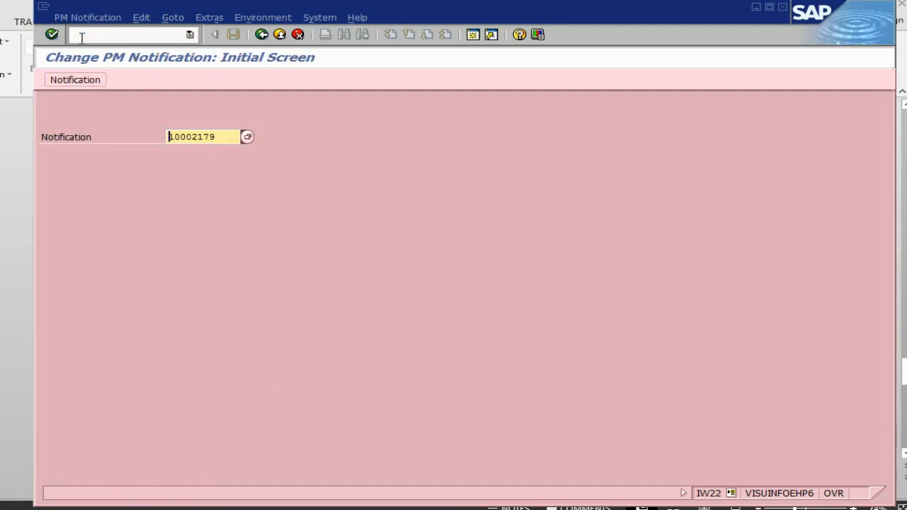
{"action": "key", "text": "Enter"}
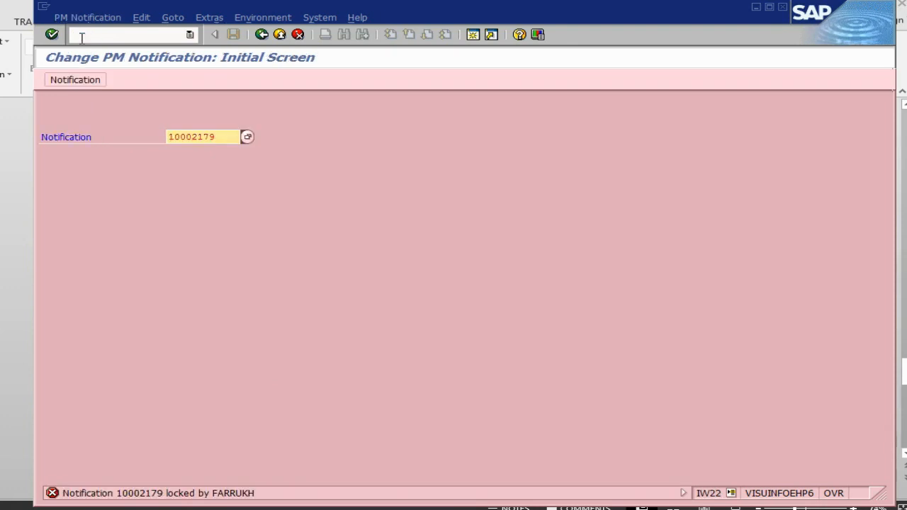
{"action": "mouse_move", "coordinate": [337, 224]}
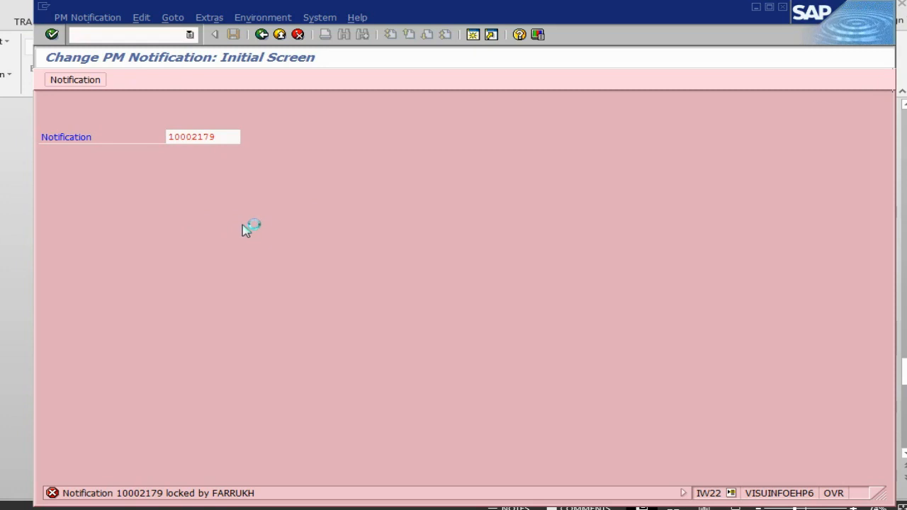
{"action": "mouse_move", "coordinate": [201, 226]}
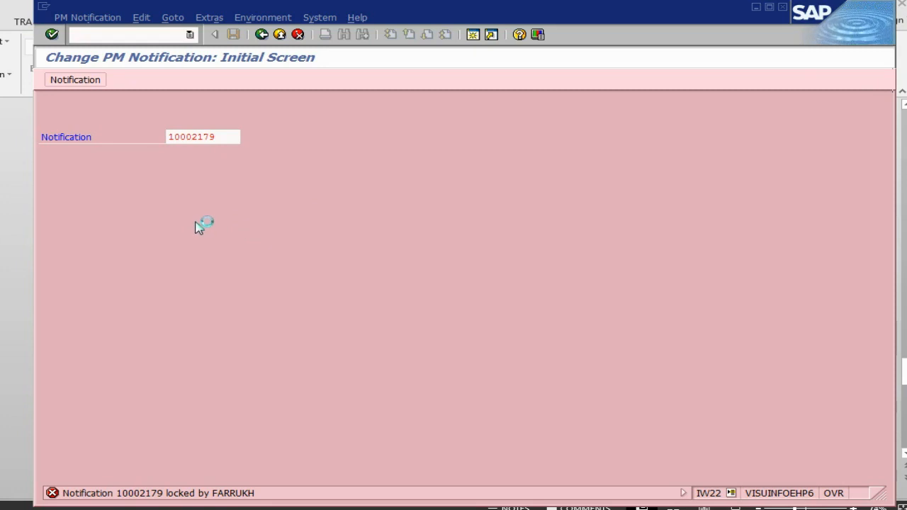
{"action": "mouse_move", "coordinate": [238, 232]}
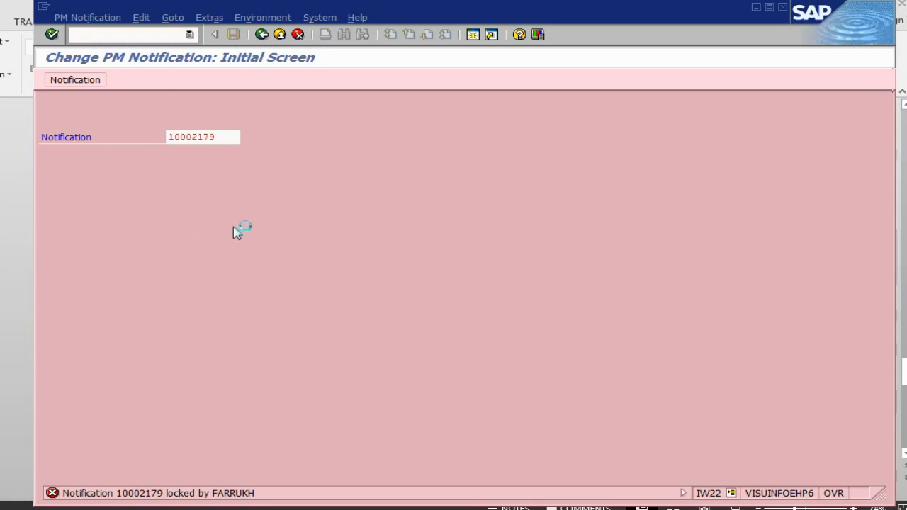
{"action": "mouse_move", "coordinate": [268, 258]}
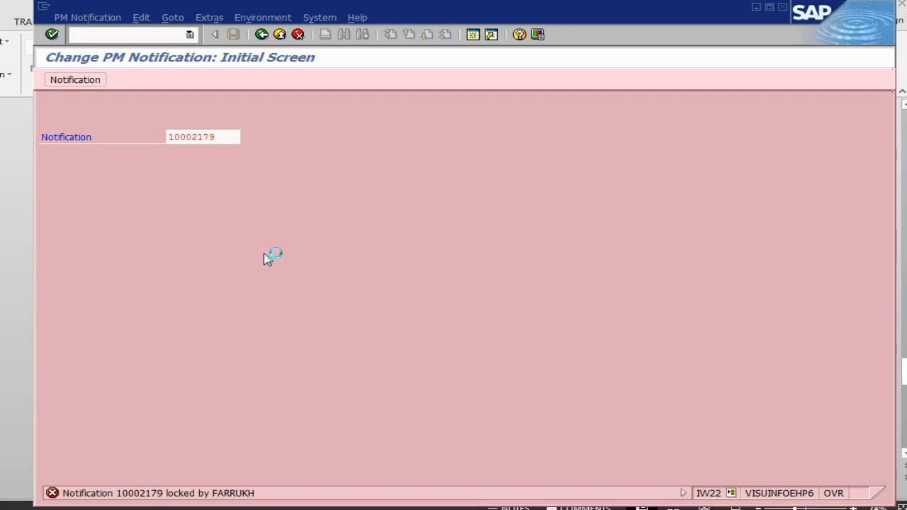
{"action": "mouse_move", "coordinate": [269, 261]}
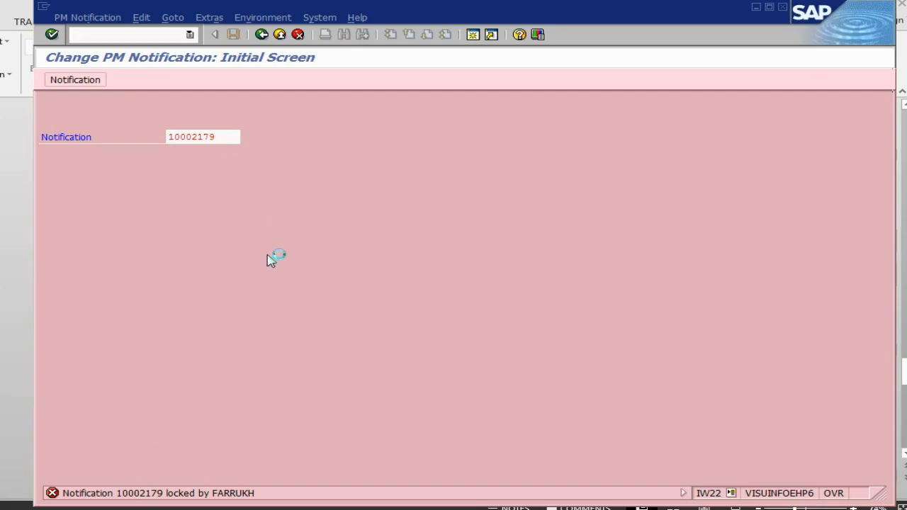
{"action": "key", "text": "Enter"}
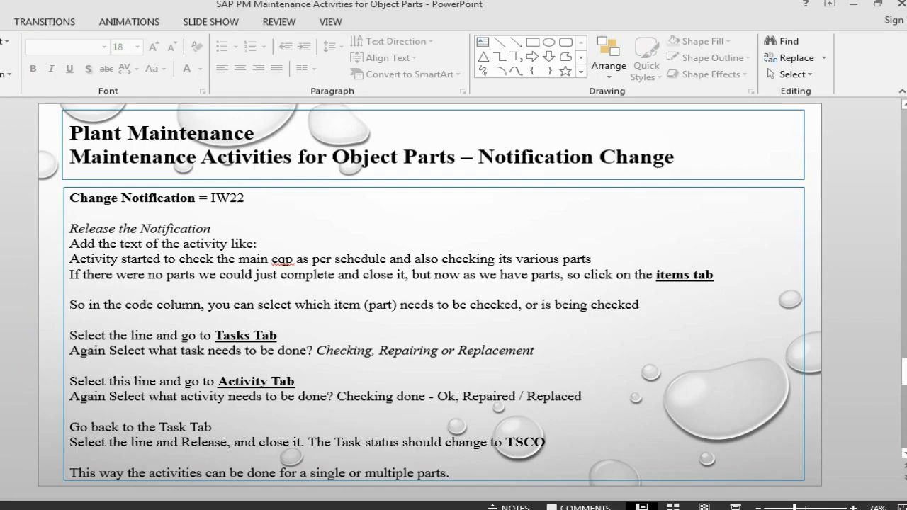
{"action": "mouse_move", "coordinate": [134, 256]}
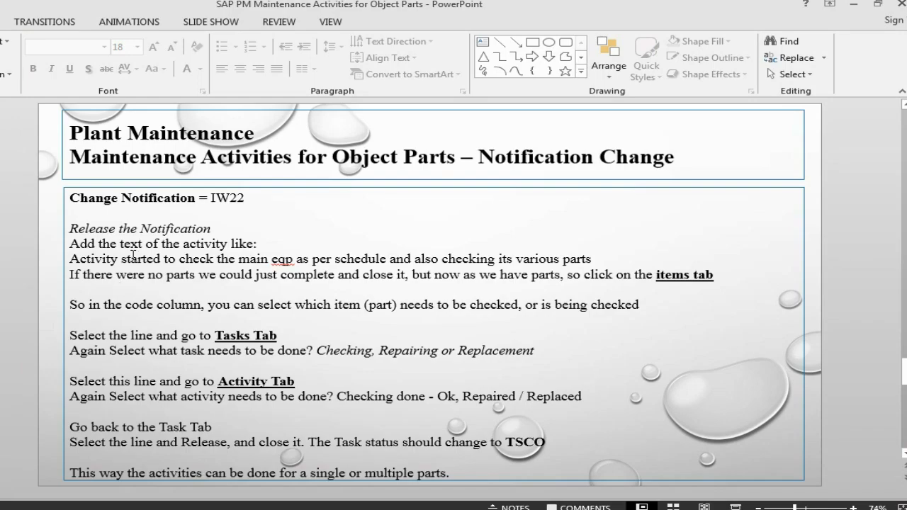
{"action": "mouse_move", "coordinate": [337, 295]}
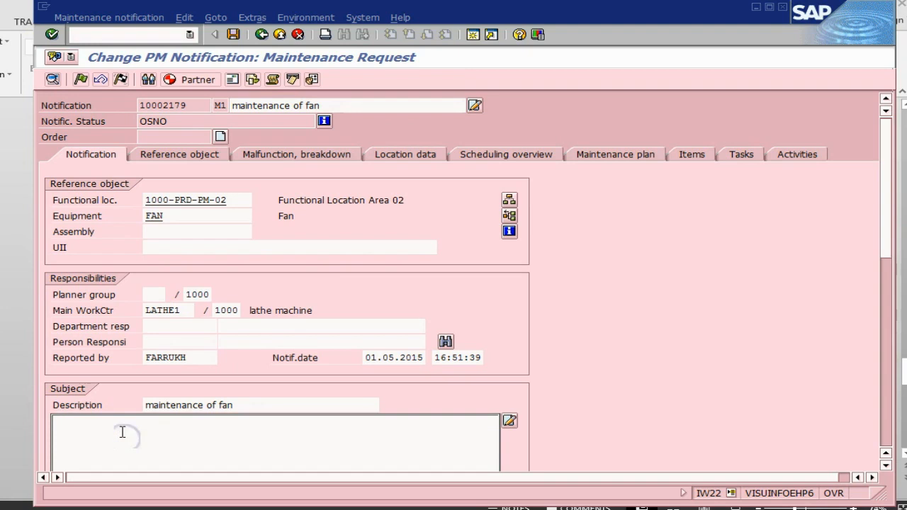
Enter long text 'check the main eqp and its parts' on notification 10002179
{"action": "type", "text": "check the"}
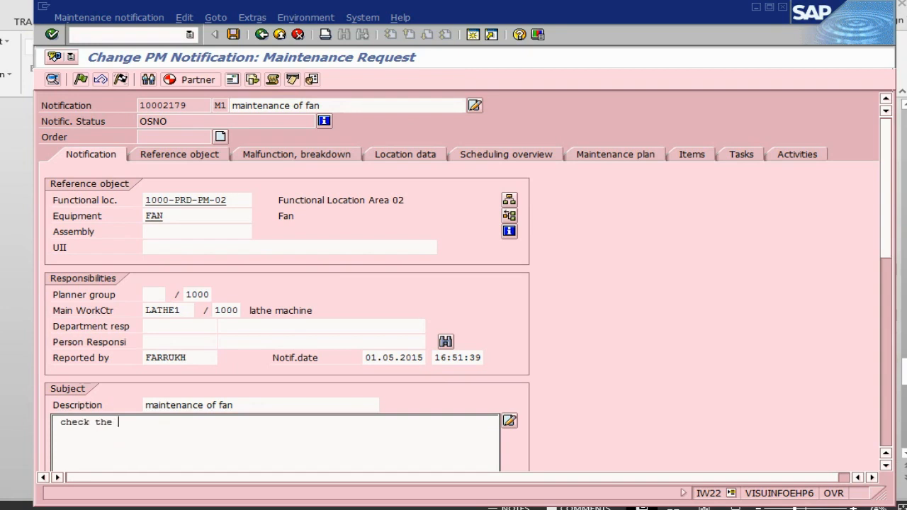
{"action": "type", "text": "main eqp and its p"}
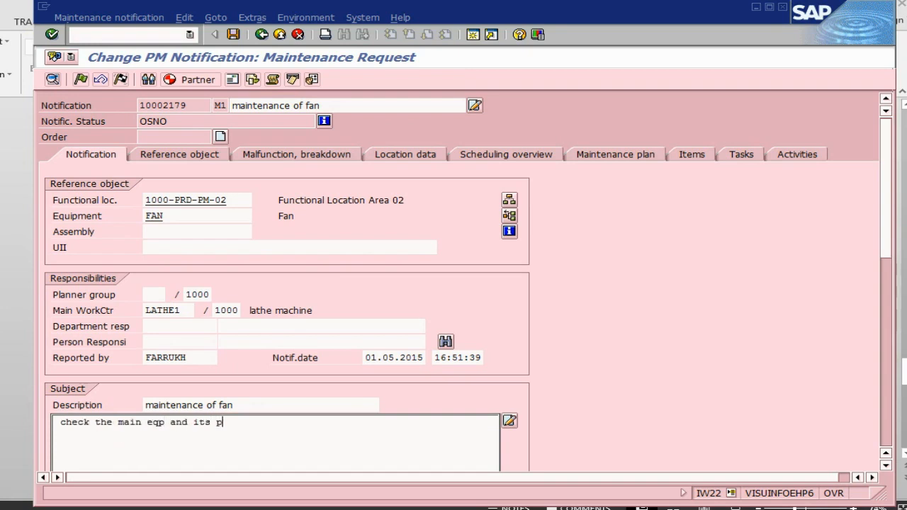
{"action": "type", "text": "arts"}
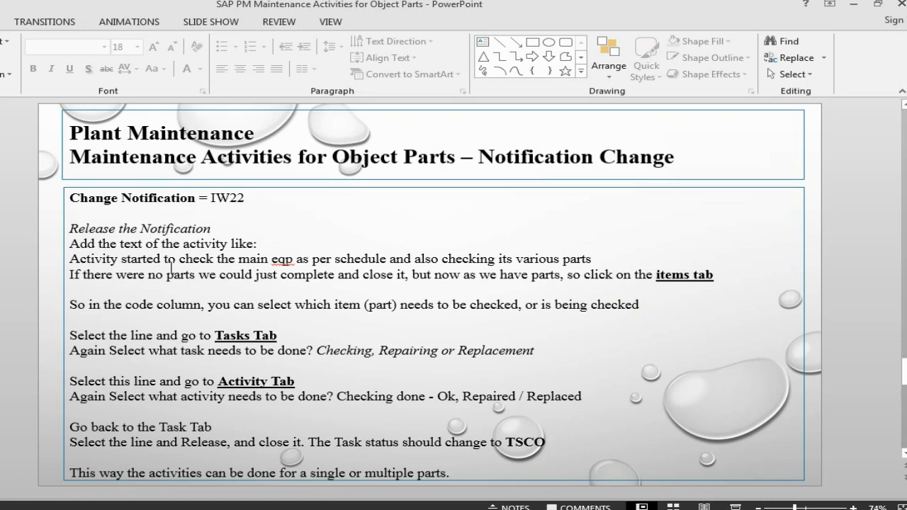
{"action": "mouse_move", "coordinate": [392, 266]}
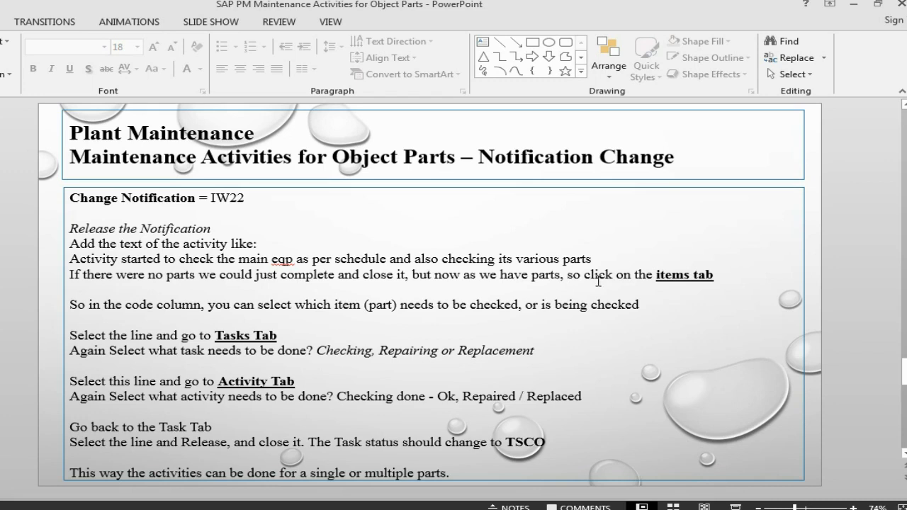
{"action": "mouse_move", "coordinate": [607, 301]}
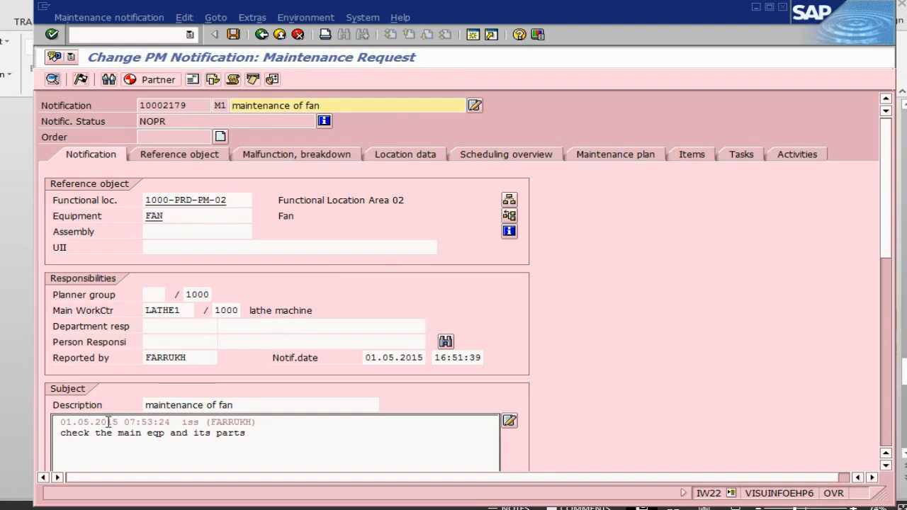
{"action": "mouse_move", "coordinate": [712, 151]}
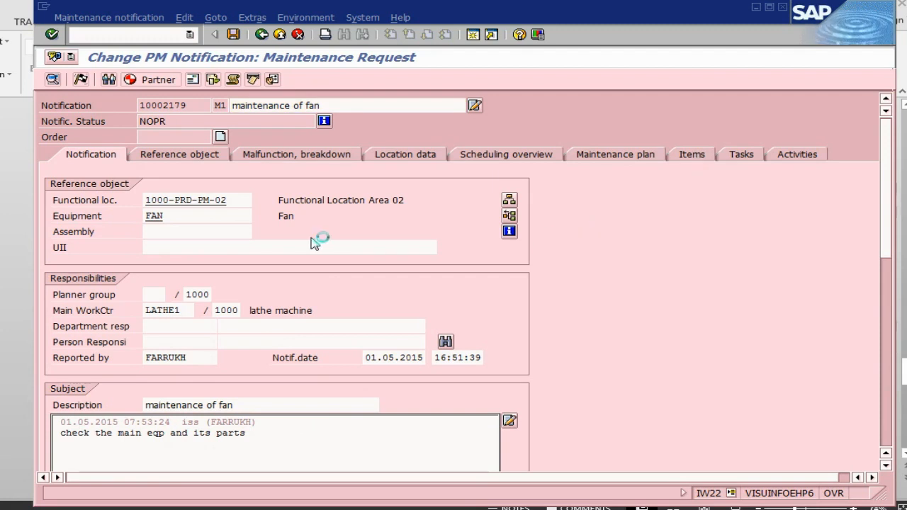
Assign object part FAN 01 Shaft to the notification's first item
{"action": "left_click", "coordinate": [692, 153]}
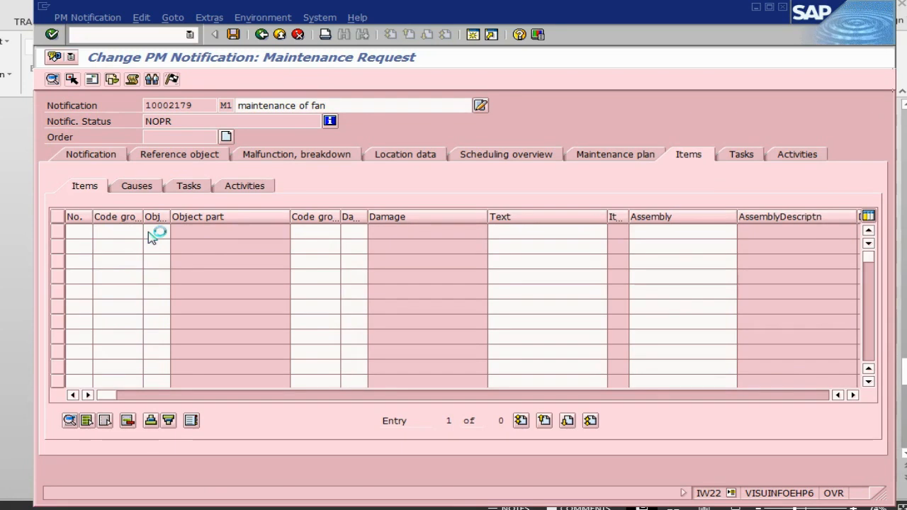
{"action": "left_click", "coordinate": [157, 231]}
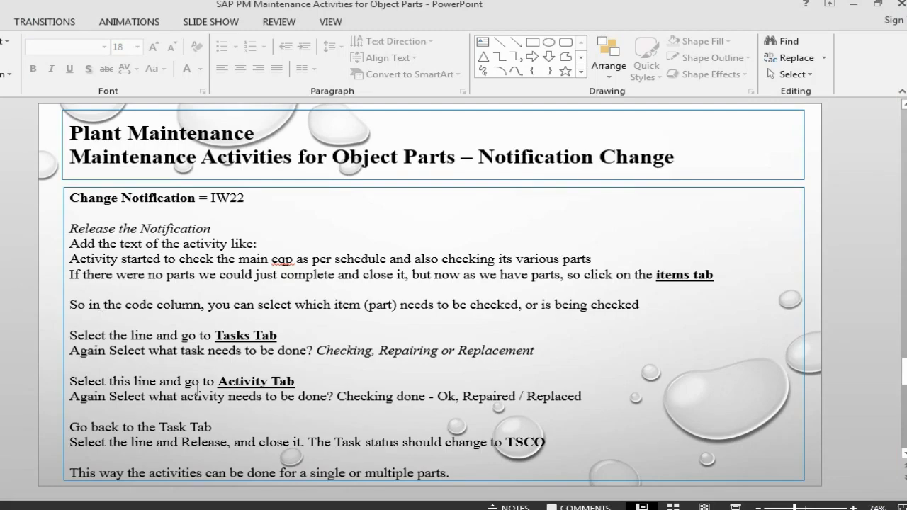
{"action": "mouse_move", "coordinate": [414, 426]}
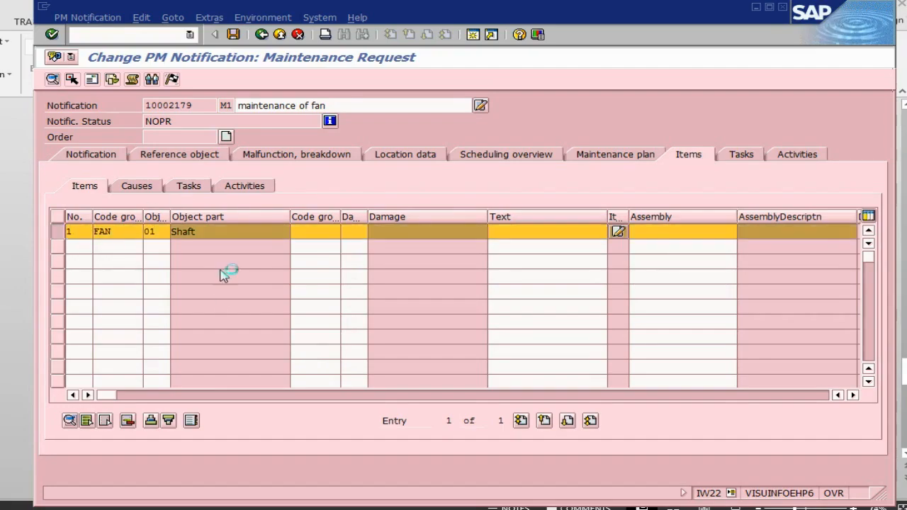
Give the shaft item task code FAN 01 To Check, leaving it outstanding (TSOS)
{"action": "left_click", "coordinate": [188, 186]}
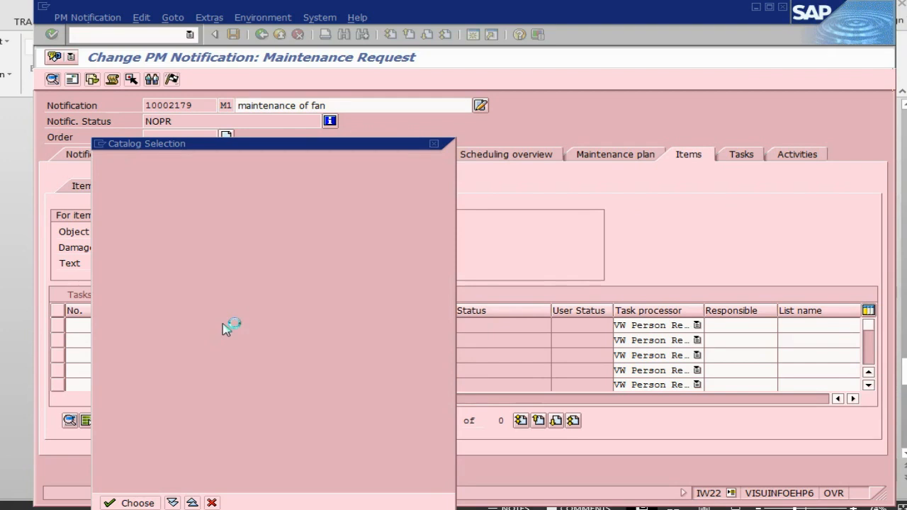
{"action": "left_click", "coordinate": [130, 502]}
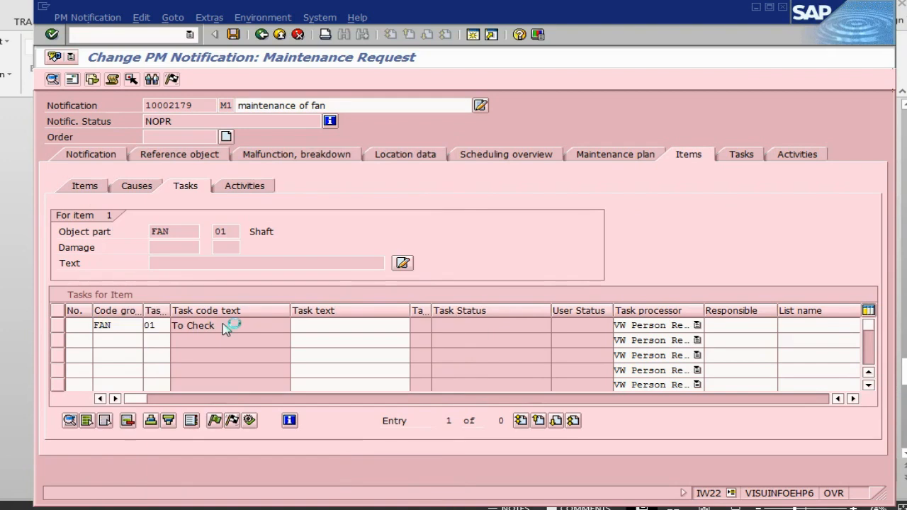
{"action": "left_click", "coordinate": [59, 325]}
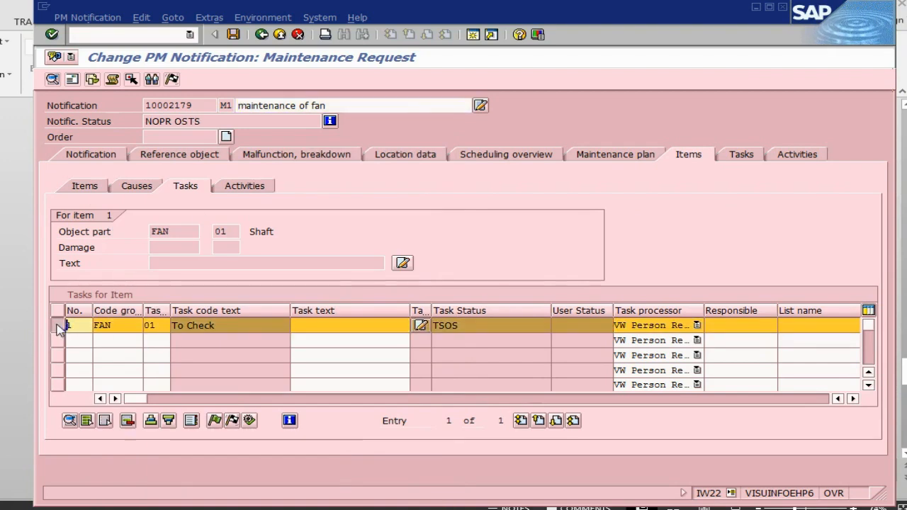
Record activity FAN 01 checked Ok for the shaft item and return to its tasks
{"action": "left_click", "coordinate": [244, 186]}
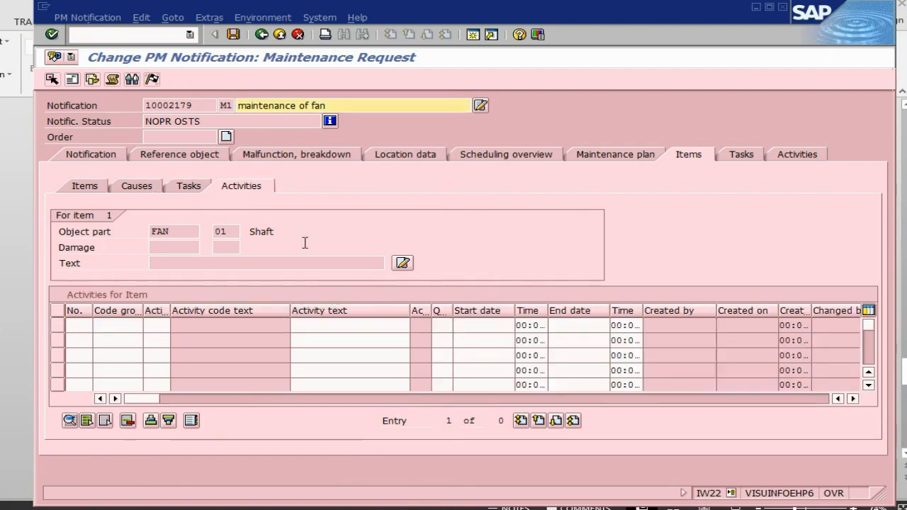
{"action": "left_click", "coordinate": [116, 325]}
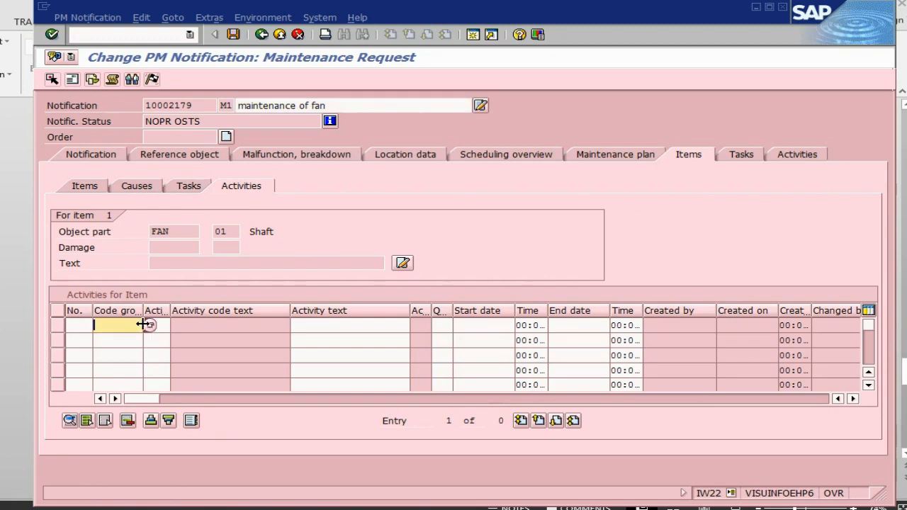
{"action": "left_click", "coordinate": [116, 325]}
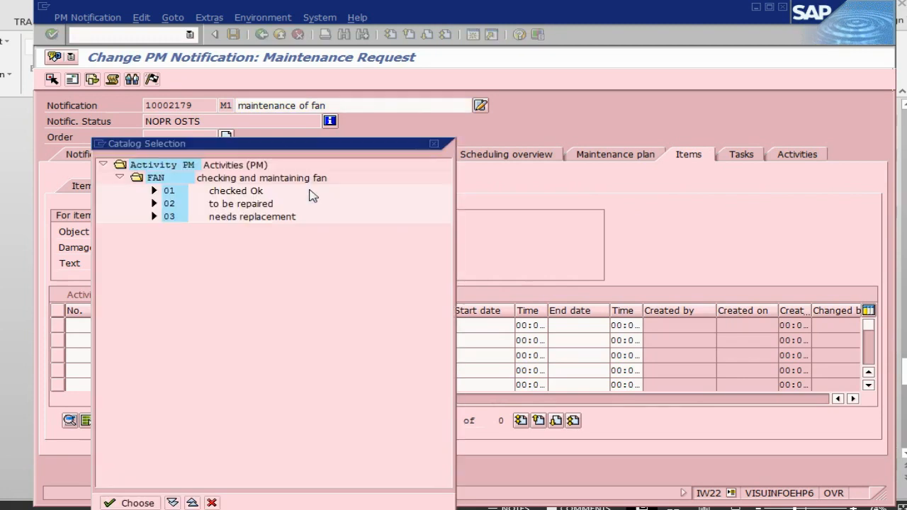
{"action": "mouse_move", "coordinate": [244, 195]}
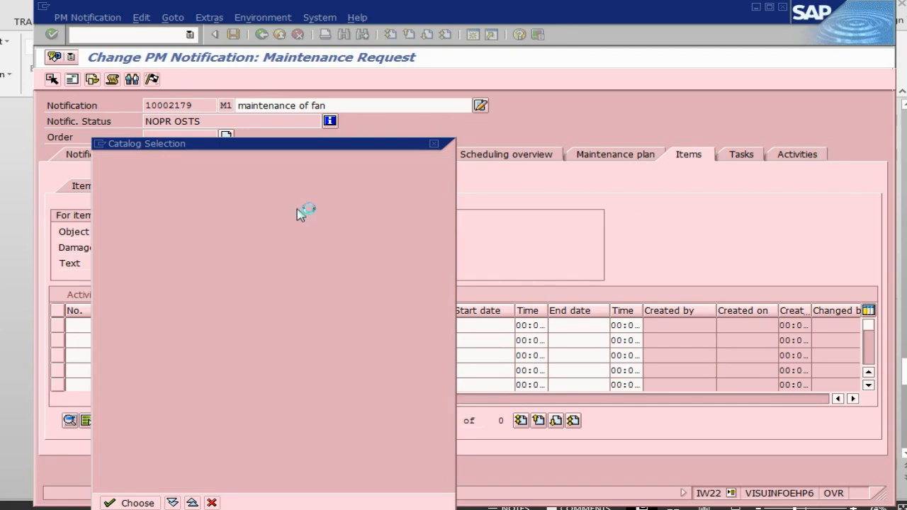
{"action": "left_click", "coordinate": [131, 502]}
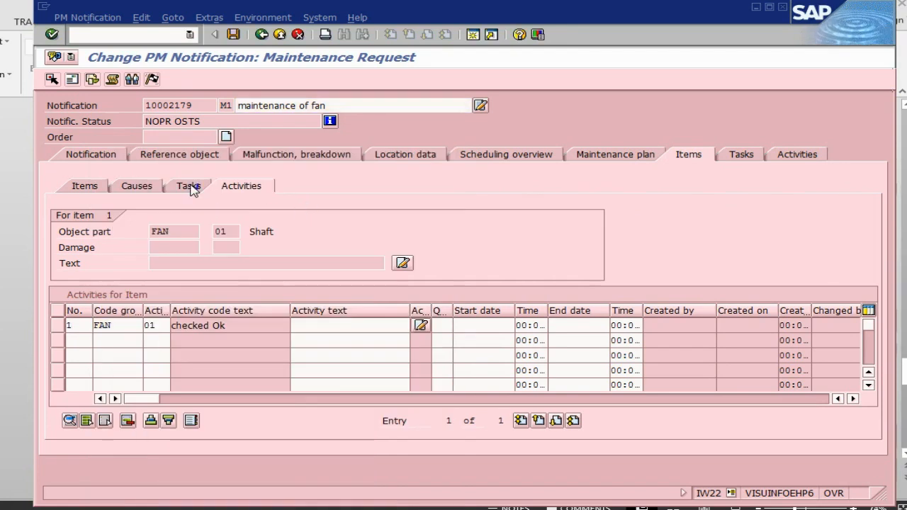
{"action": "left_click", "coordinate": [187, 185]}
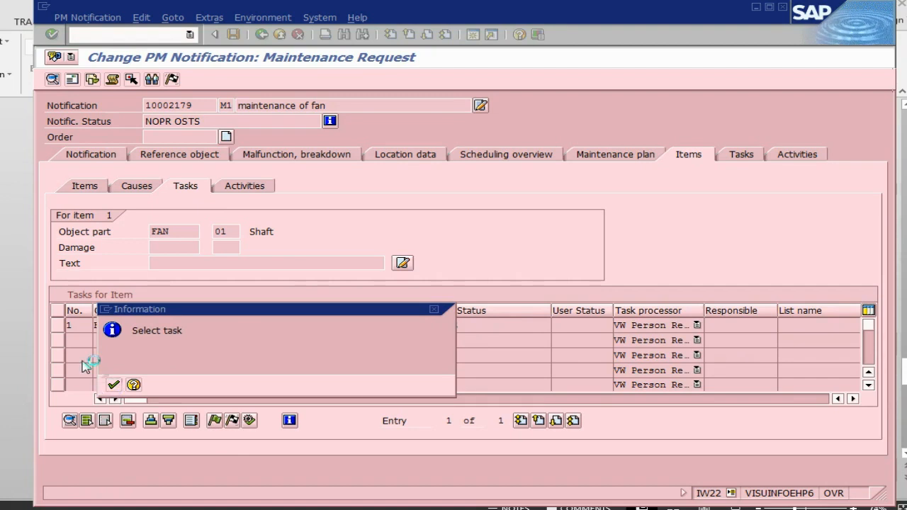
Release the shaft's To Check task, then complete it (TSCO) and go back to the notification
{"action": "left_click", "coordinate": [113, 386]}
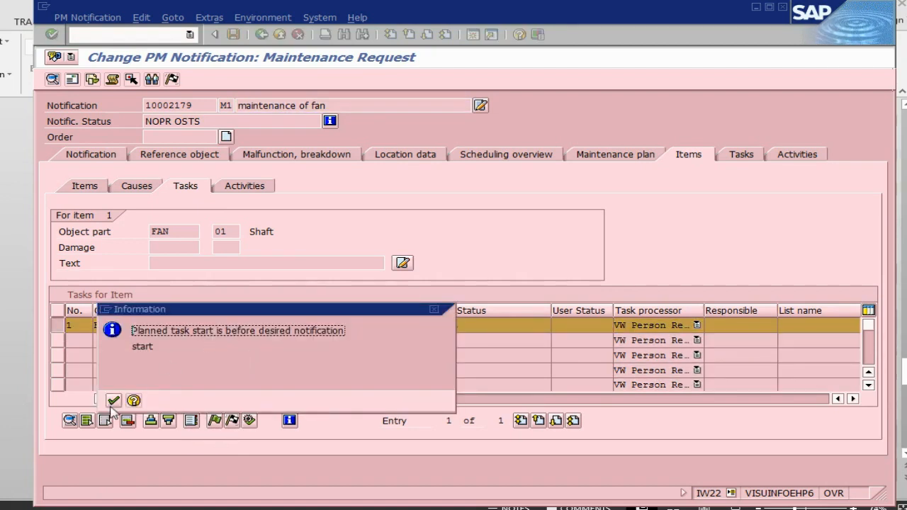
{"action": "left_click", "coordinate": [114, 400]}
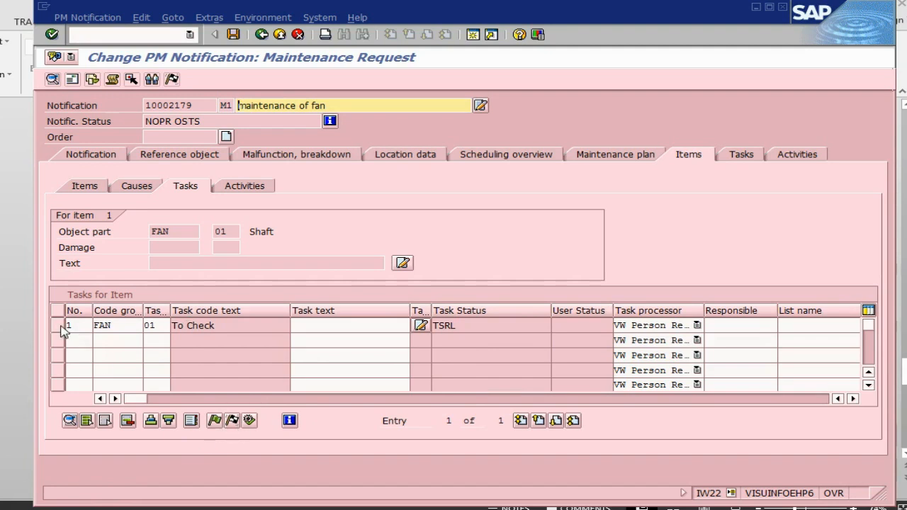
{"action": "left_click", "coordinate": [58, 324]}
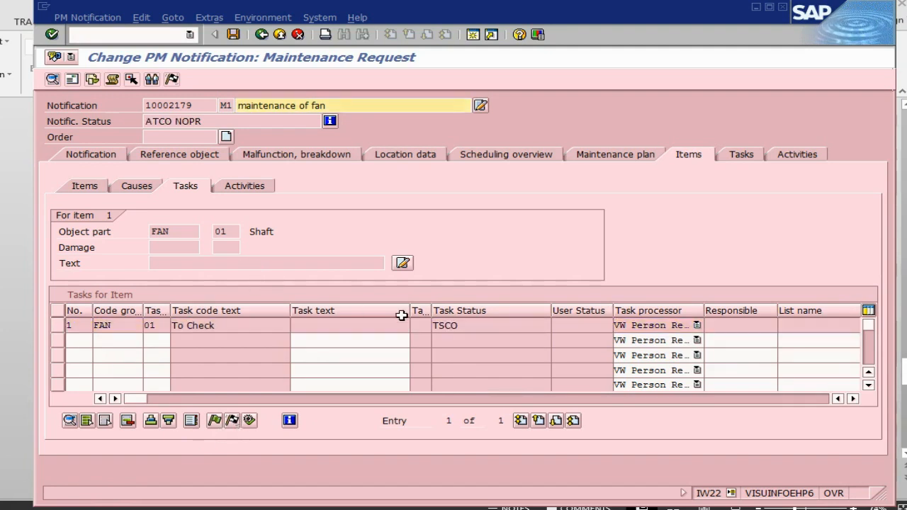
{"action": "left_click", "coordinate": [445, 325]}
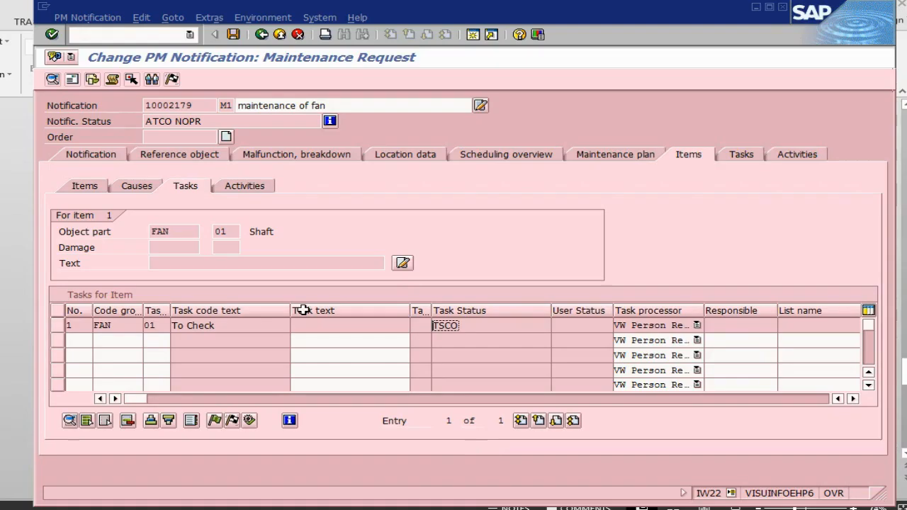
{"action": "mouse_move", "coordinate": [525, 258]}
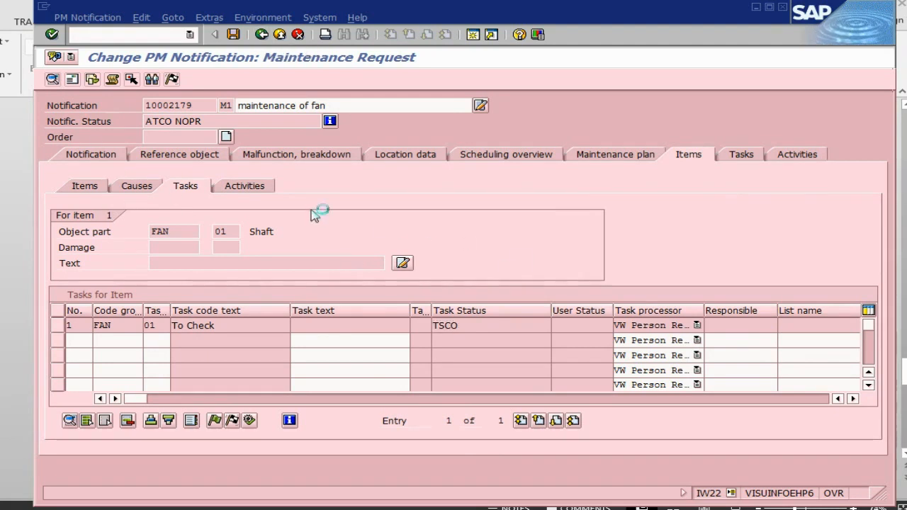
{"action": "left_click", "coordinate": [91, 153]}
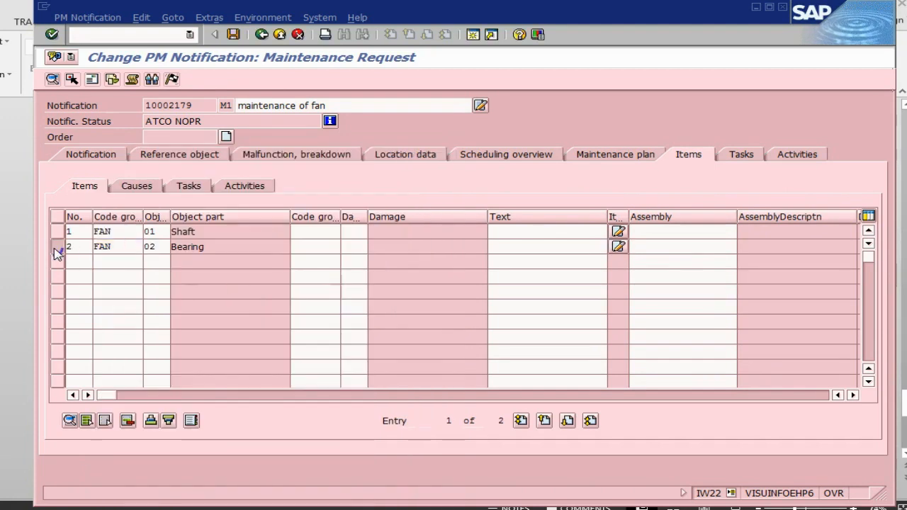
Give the new Bearing item task code FAN 02 To repair, outstanding (TSOS)
{"action": "left_click", "coordinate": [189, 186]}
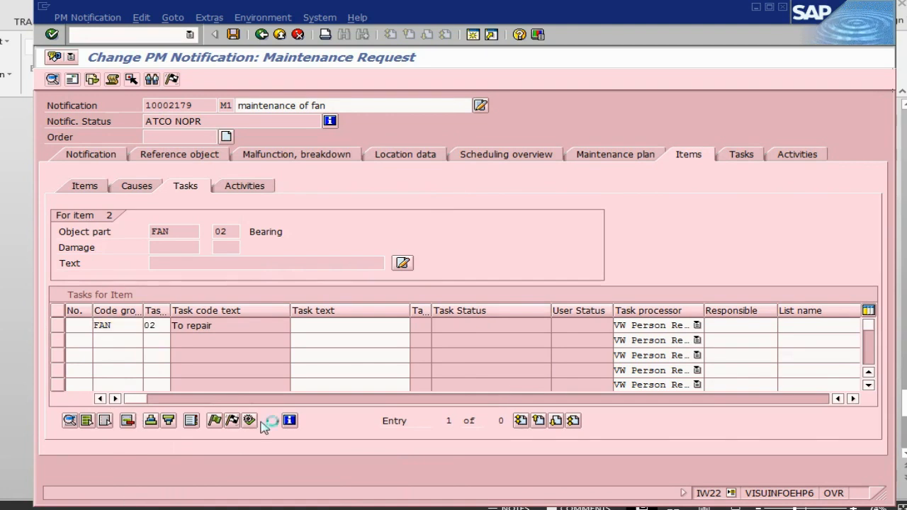
{"action": "left_click", "coordinate": [269, 420]}
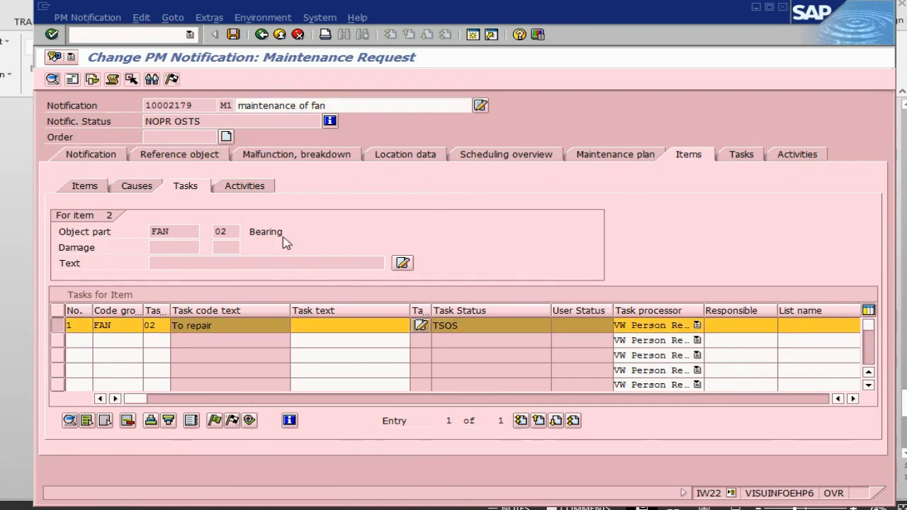
Pick activity FAN 02 to be repaired for the Bearing item from the catalog
{"action": "left_click", "coordinate": [243, 185]}
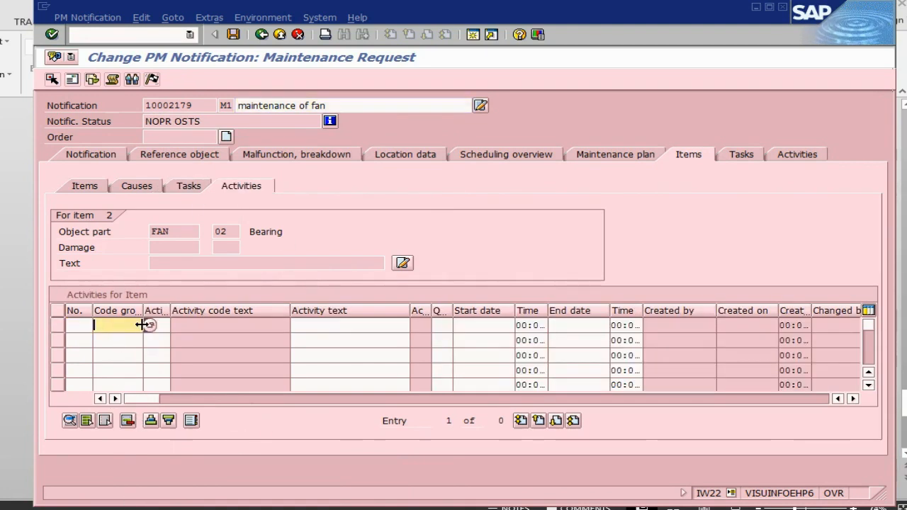
{"action": "left_click", "coordinate": [116, 325]}
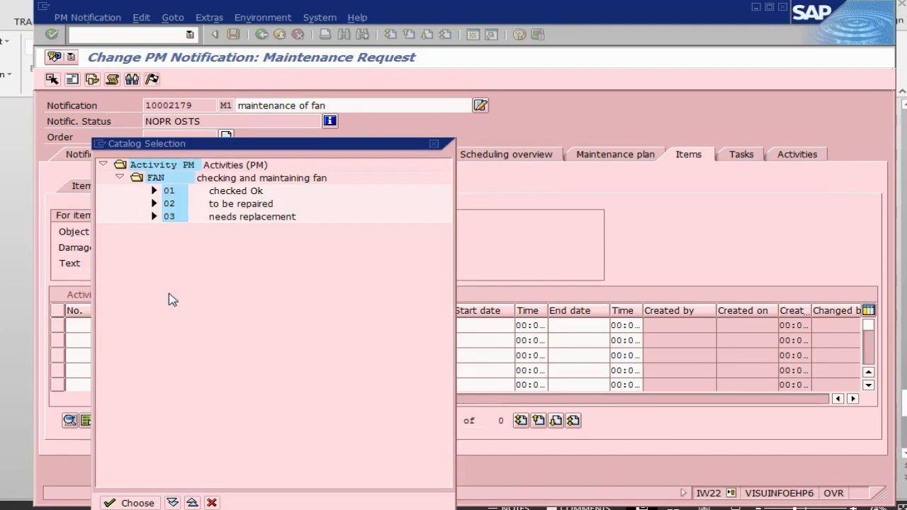
{"action": "left_click", "coordinate": [241, 205]}
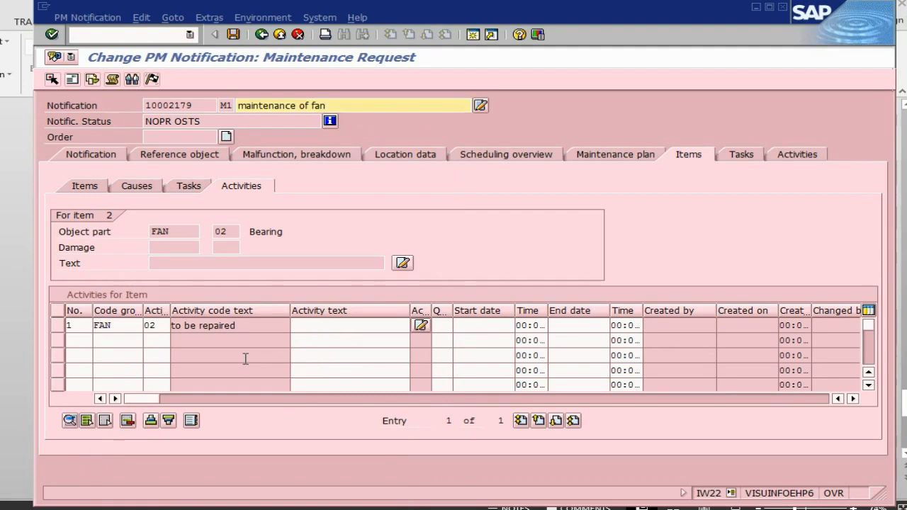
{"action": "mouse_move", "coordinate": [120, 331]}
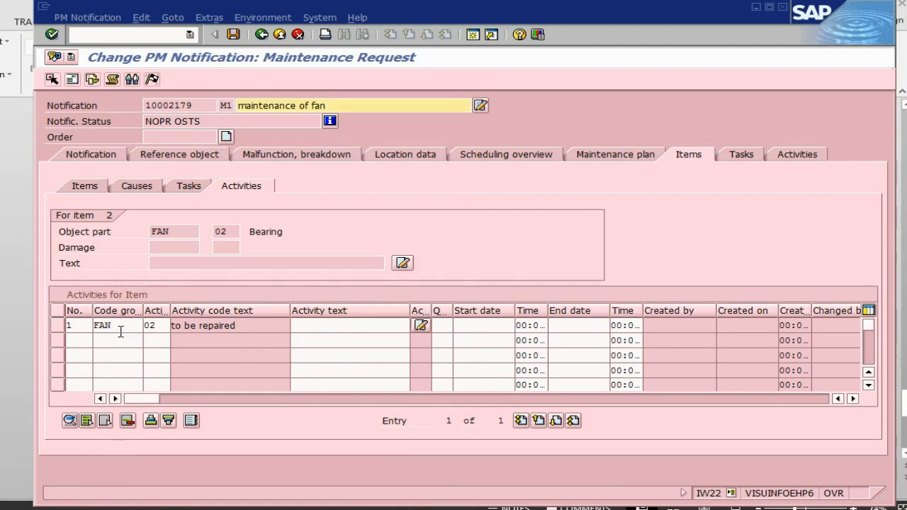
{"action": "left_click", "coordinate": [188, 186]}
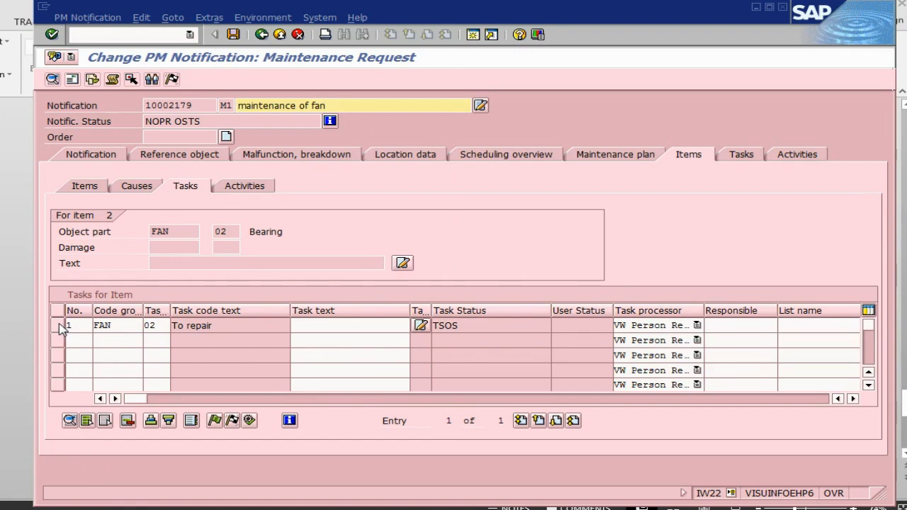
{"action": "mouse_move", "coordinate": [221, 171]}
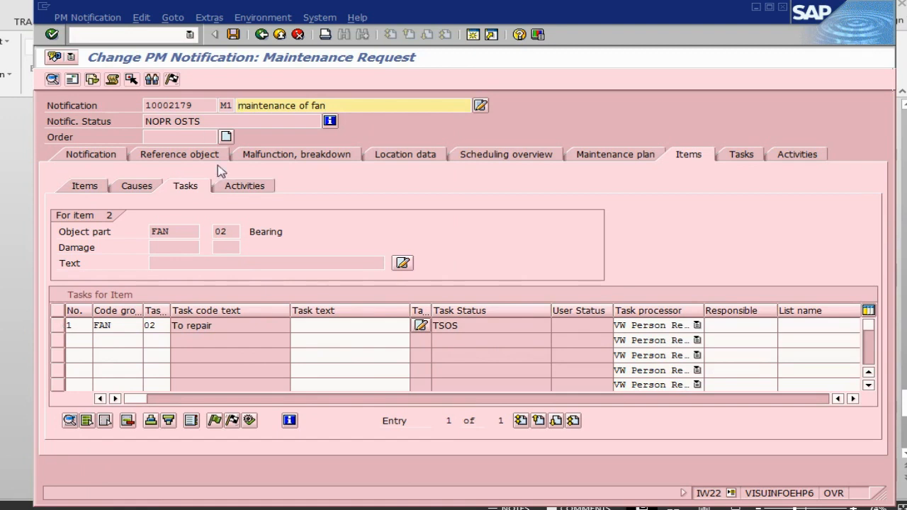
Reselect the activity row, dismiss the error and confirm 'to be repaired' as the activity
{"action": "left_click", "coordinate": [244, 186]}
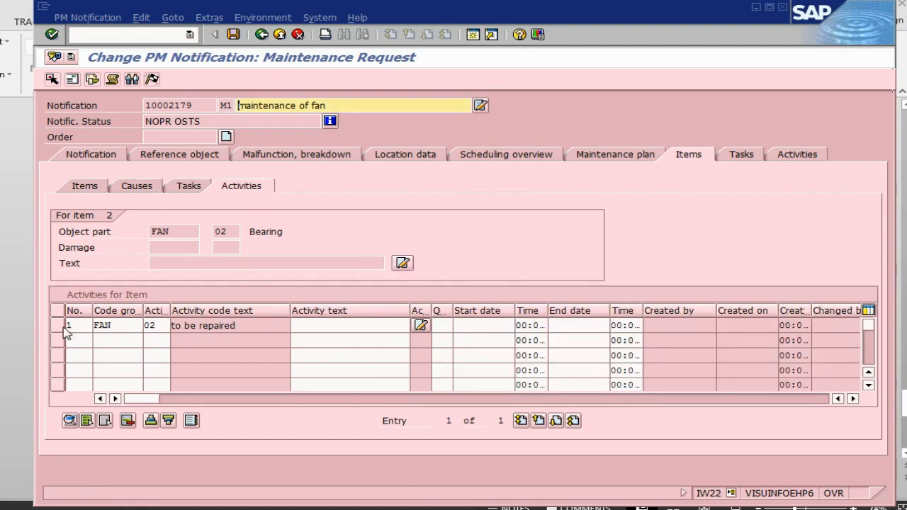
{"action": "left_click", "coordinate": [57, 324]}
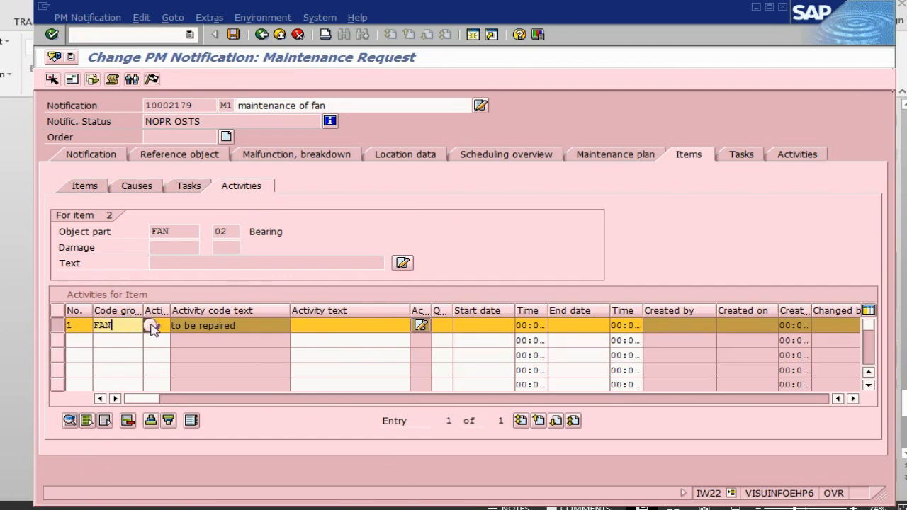
{"action": "left_click", "coordinate": [153, 324]}
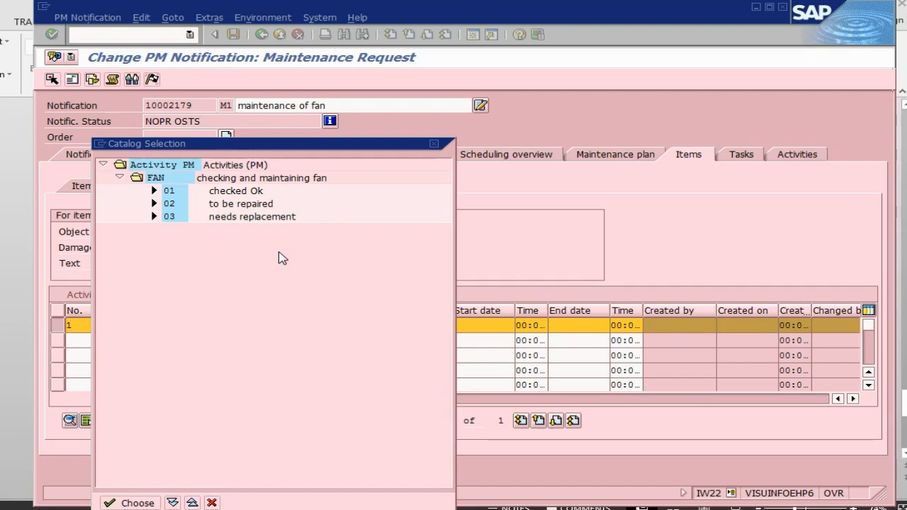
{"action": "mouse_move", "coordinate": [224, 212]}
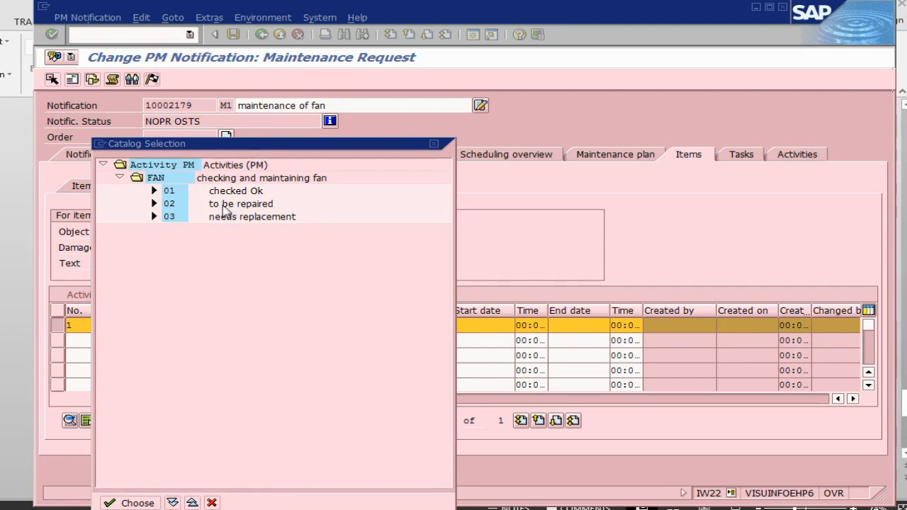
{"action": "mouse_move", "coordinate": [228, 207]}
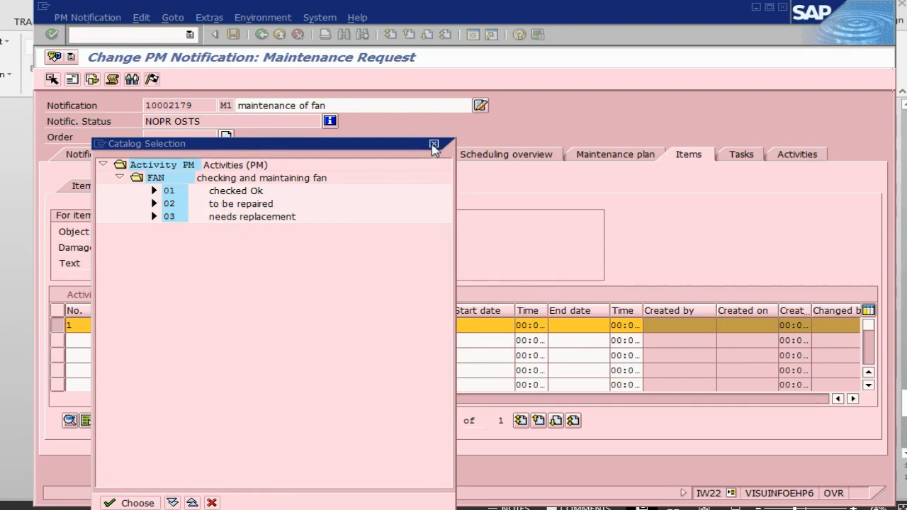
{"action": "mouse_move", "coordinate": [226, 397]}
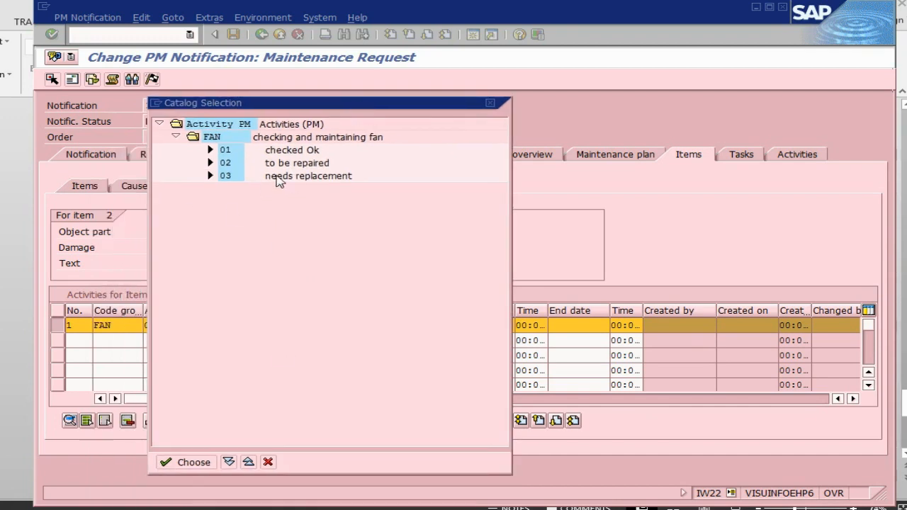
{"action": "mouse_move", "coordinate": [300, 168]}
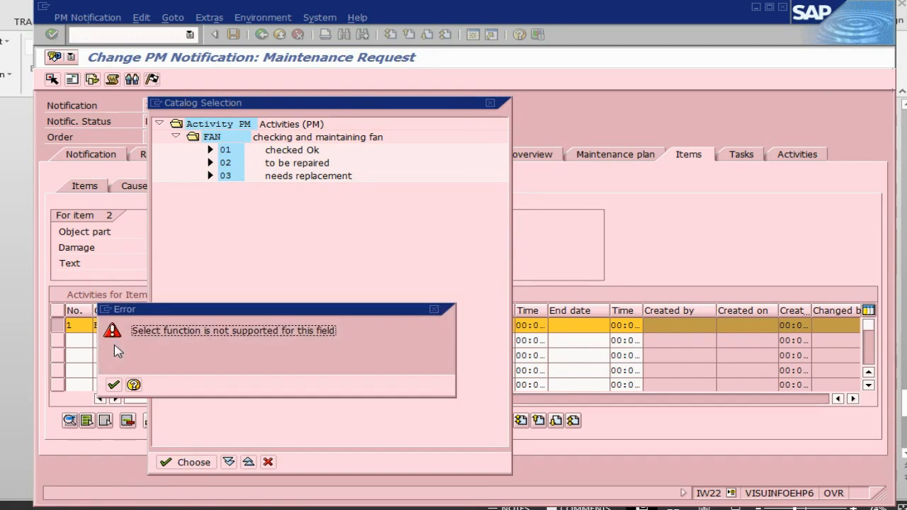
{"action": "left_click", "coordinate": [113, 385]}
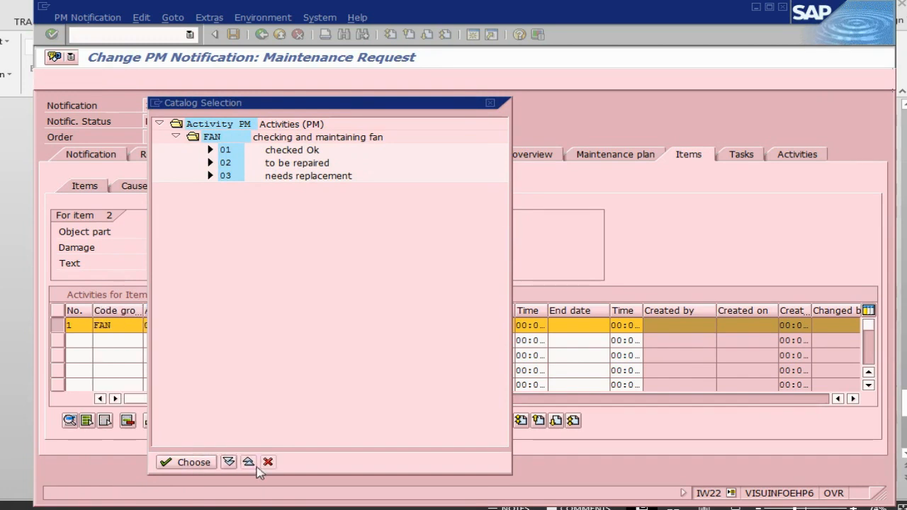
{"action": "left_click", "coordinate": [187, 462]}
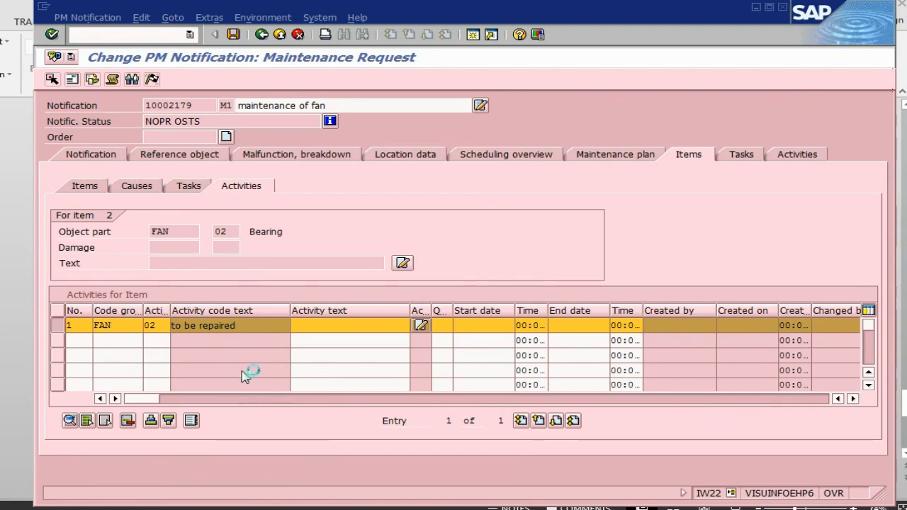
Release the Bearing's To repair task and complete it (TSCO), returning to the notification
{"action": "left_click", "coordinate": [189, 186]}
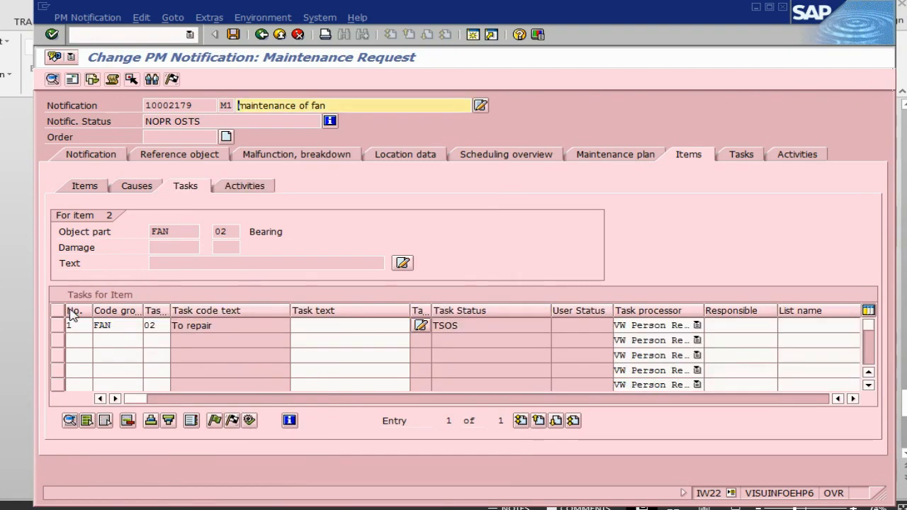
{"action": "left_click", "coordinate": [68, 325]}
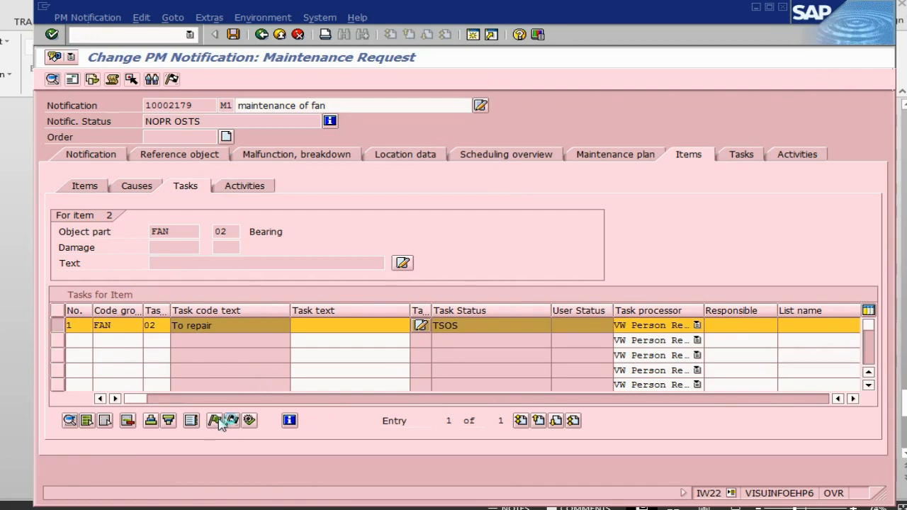
{"action": "left_click", "coordinate": [214, 420]}
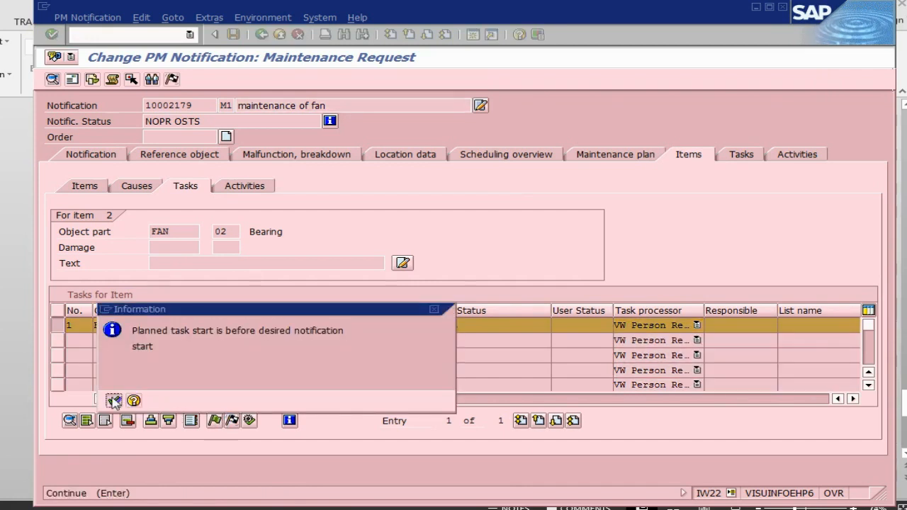
{"action": "left_click", "coordinate": [114, 400]}
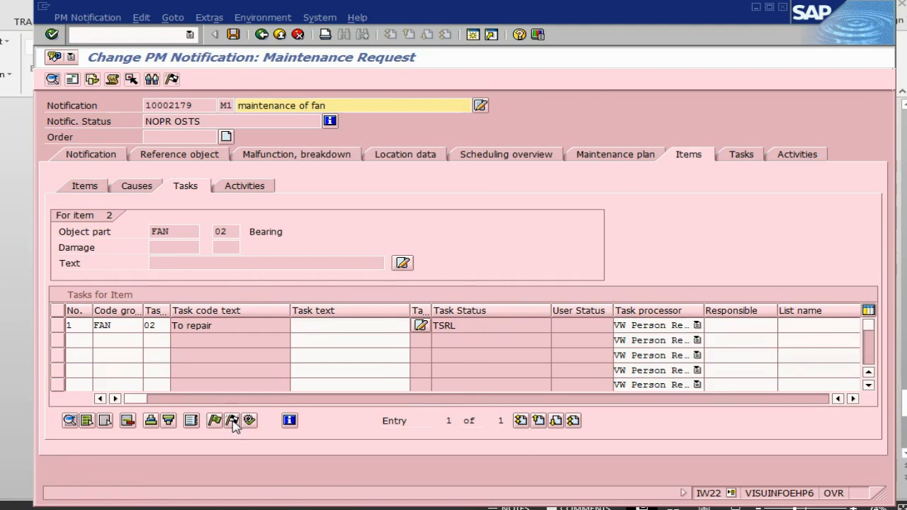
{"action": "left_click", "coordinate": [58, 325]}
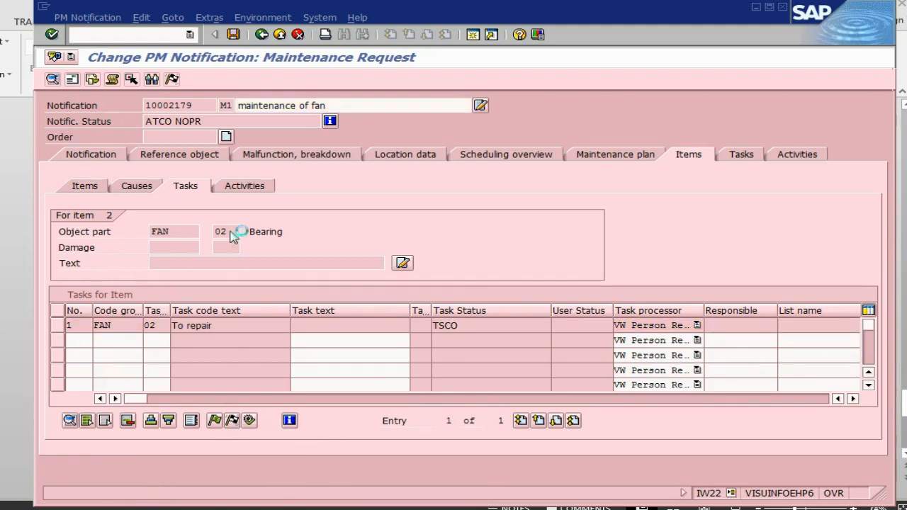
{"action": "left_click", "coordinate": [91, 153]}
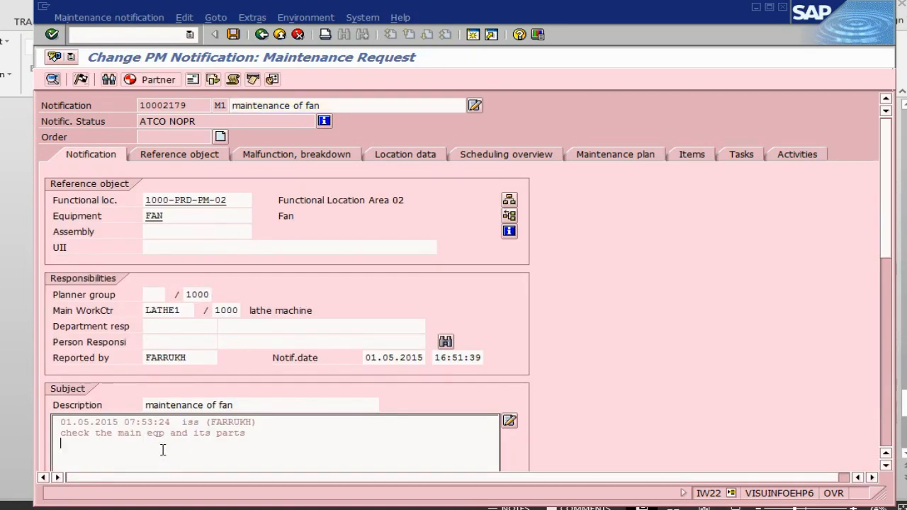
Add 'eqp and parts have been checked..' to the notification's long text
{"action": "type", "text": "eqp am"}
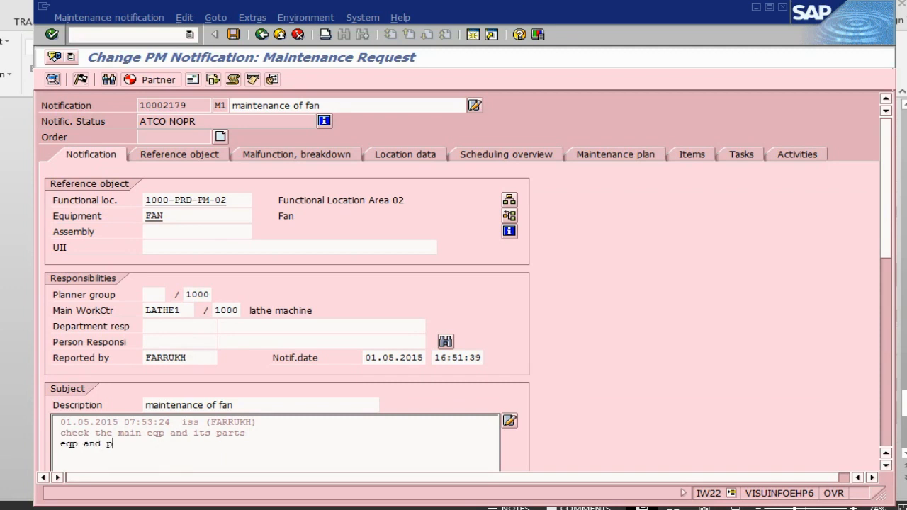
{"action": "type", "text": "arts have been"}
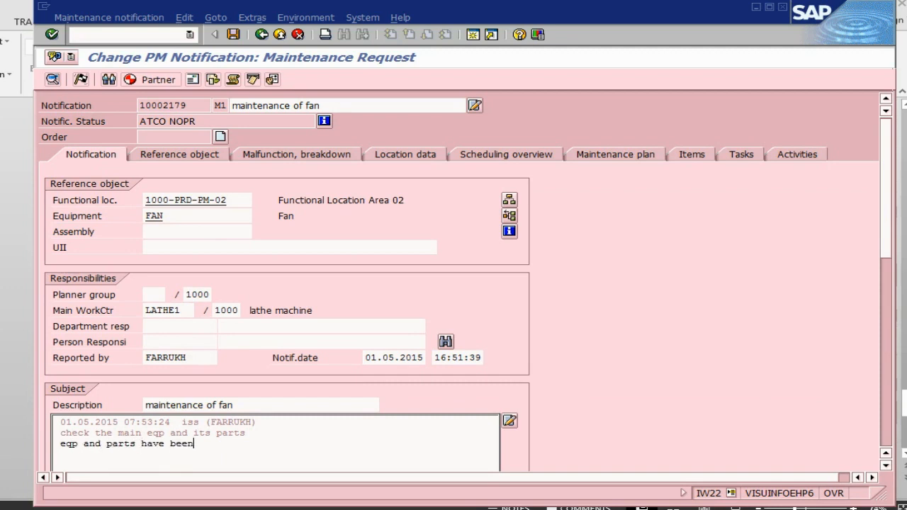
{"action": "type", "text": "checked"}
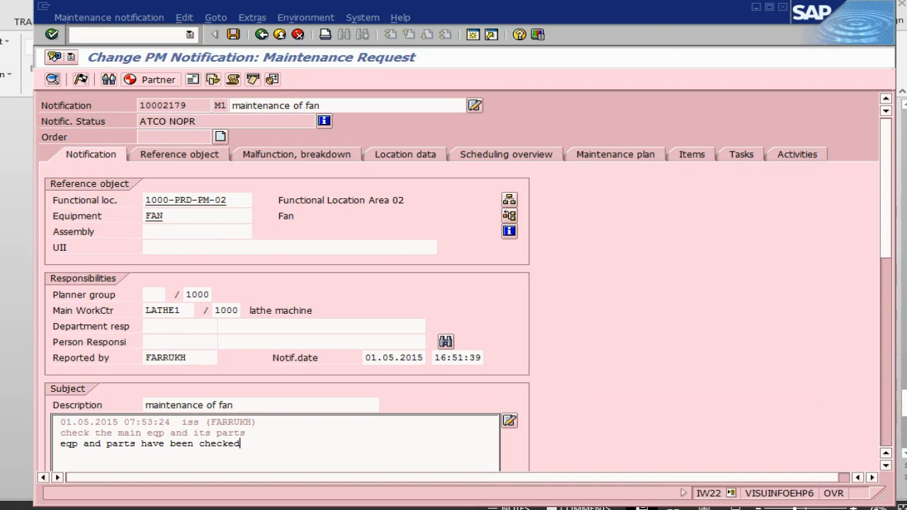
{"action": "type", "text": ".."}
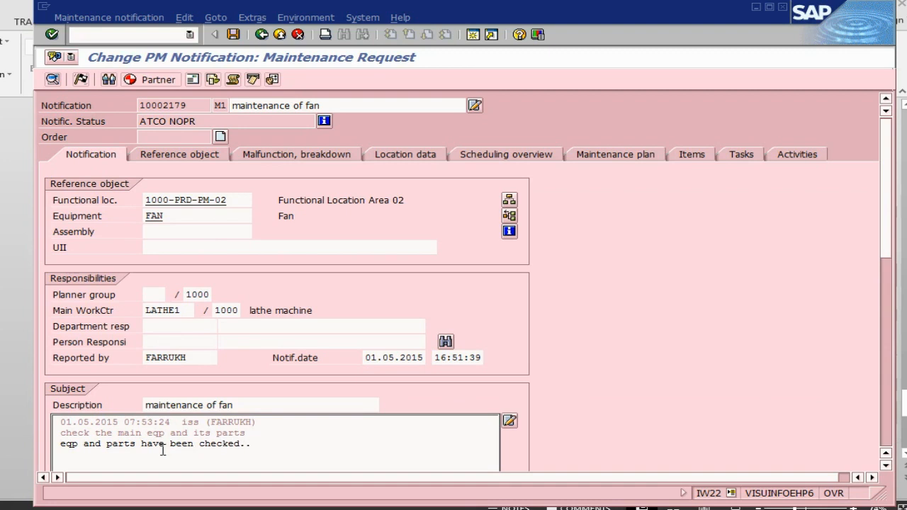
{"action": "mouse_move", "coordinate": [41, 159]}
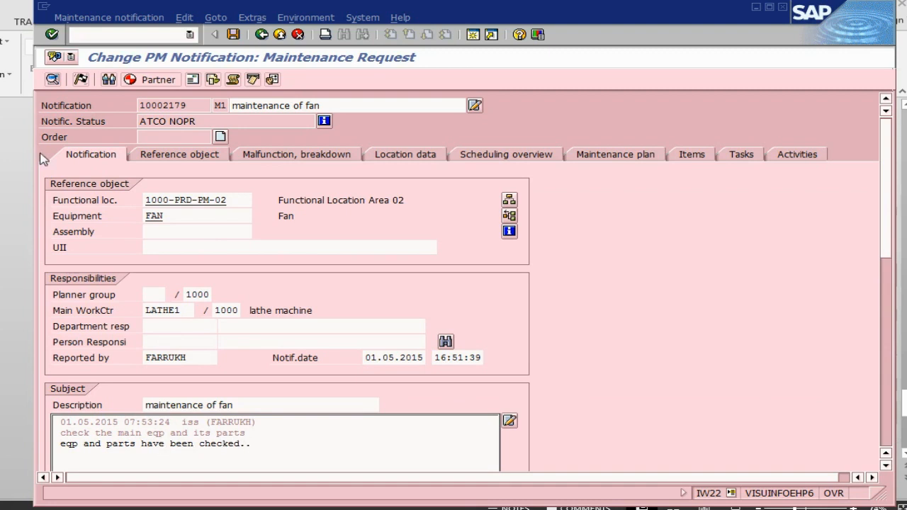
{"action": "mouse_move", "coordinate": [99, 128]}
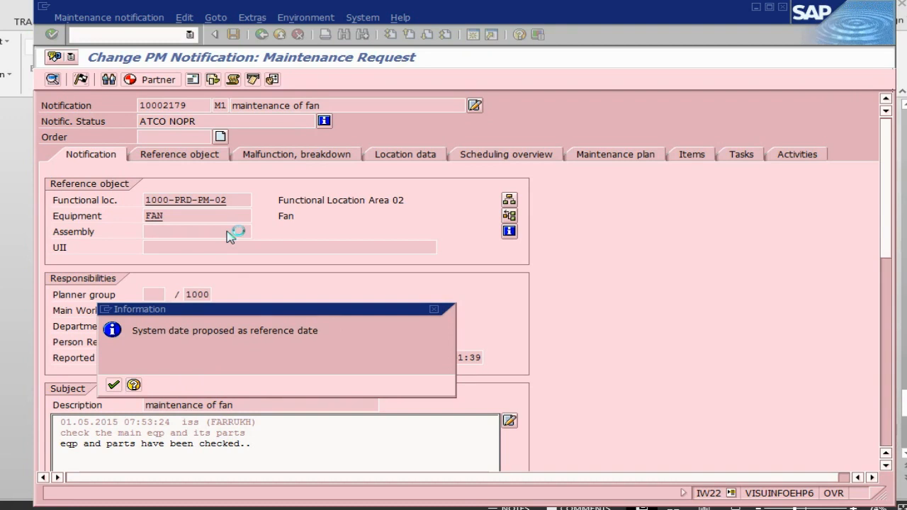
Complete notification 10002179 accepting the proposed reference date 01.05.2015
{"action": "left_click", "coordinate": [113, 386]}
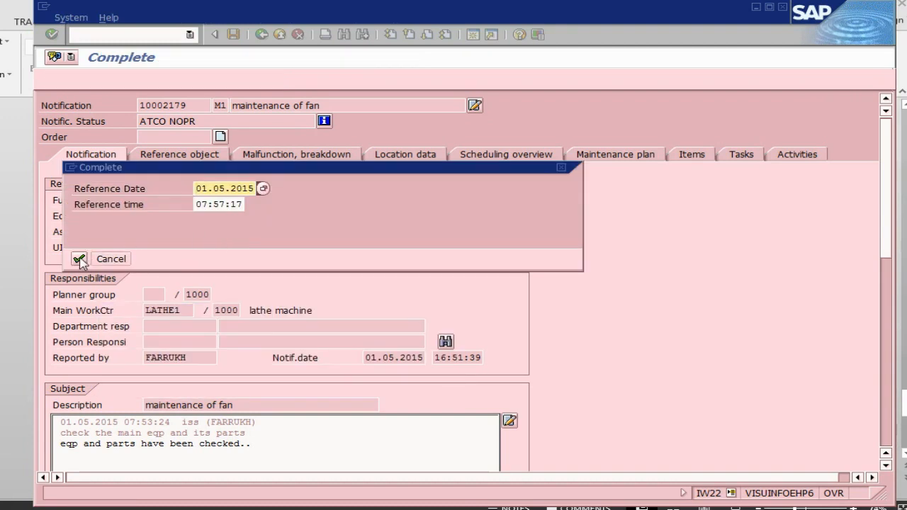
{"action": "left_click", "coordinate": [79, 258]}
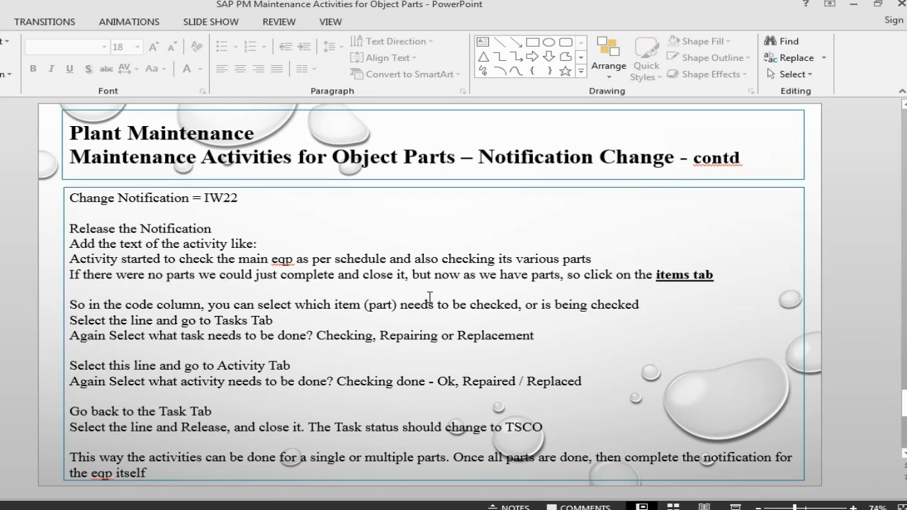
{"action": "mouse_move", "coordinate": [289, 363]}
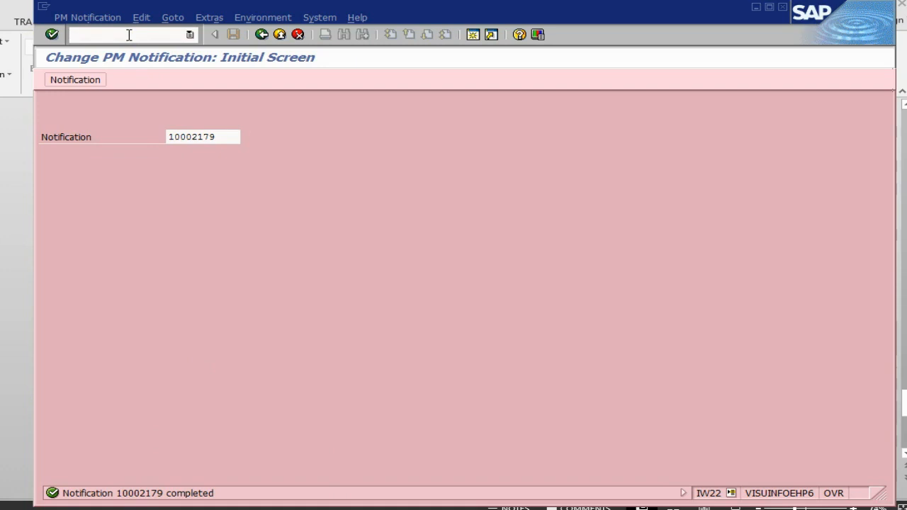
Start transaction /nIP10 to schedule maintenance plan 358
{"action": "type", "text": "/"}
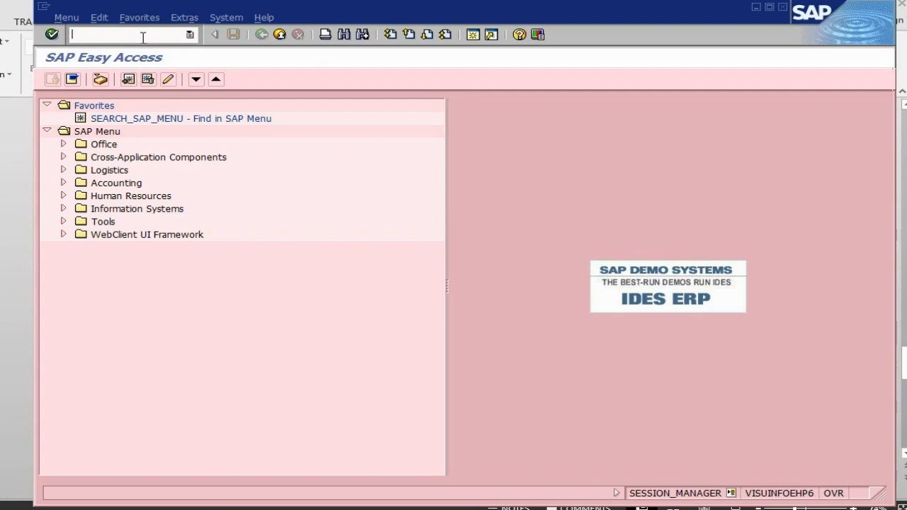
{"action": "type", "text": "/"}
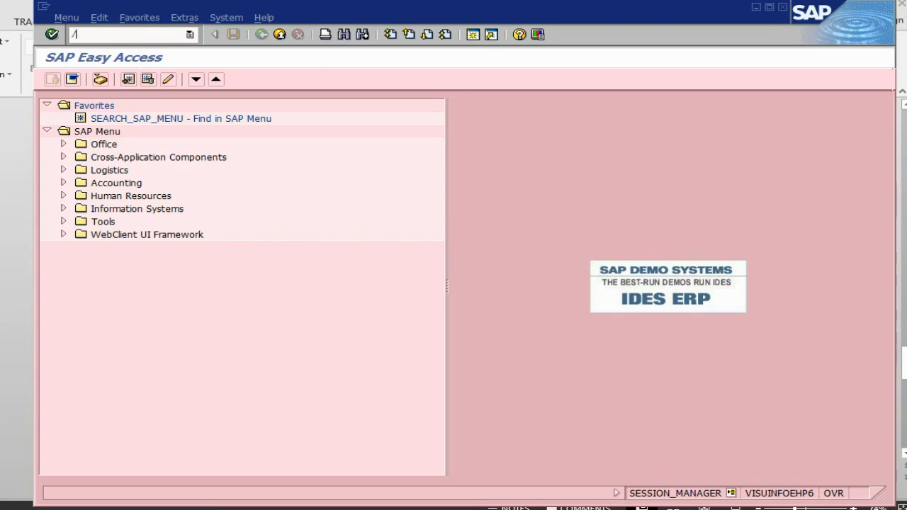
{"action": "type", "text": "nip10"}
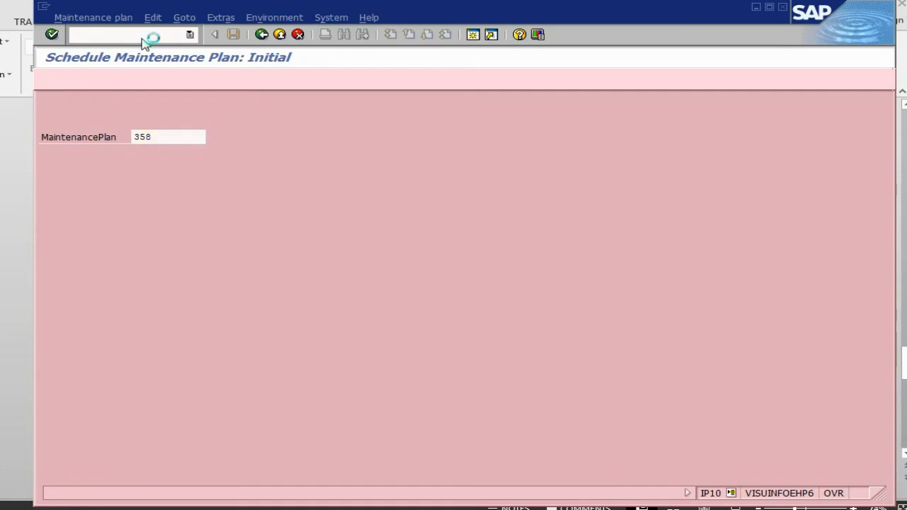
{"action": "key", "text": "Enter"}
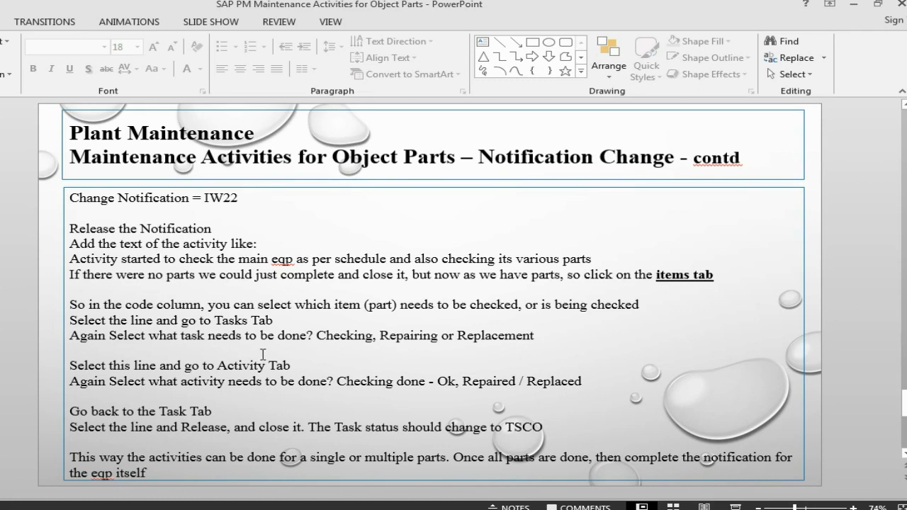
{"action": "mouse_move", "coordinate": [131, 397]}
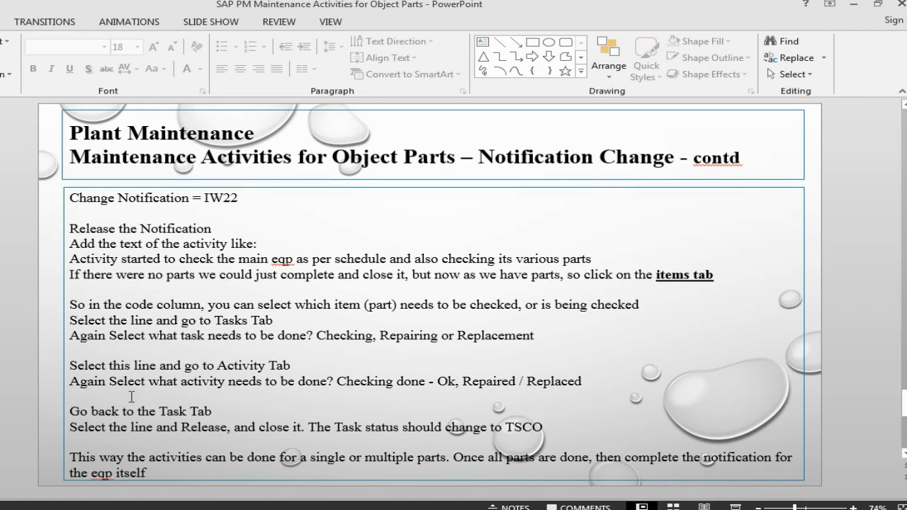
{"action": "mouse_move", "coordinate": [170, 396]}
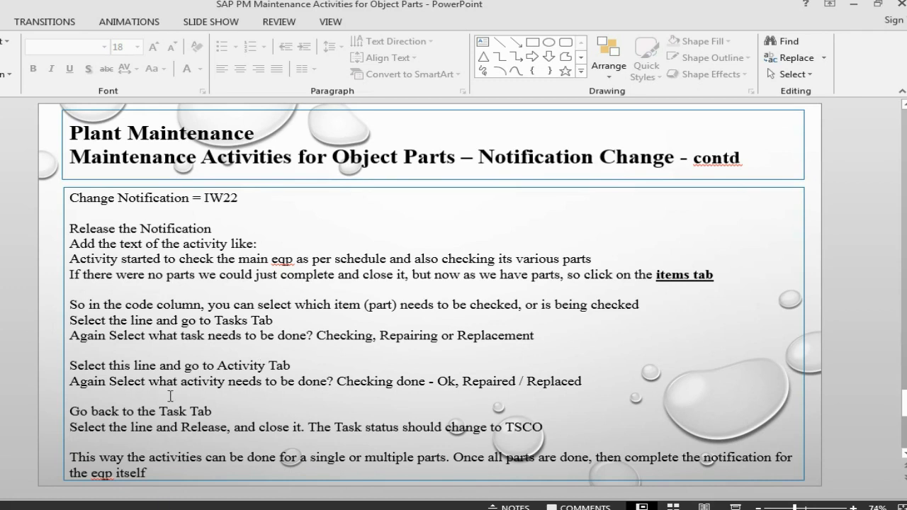